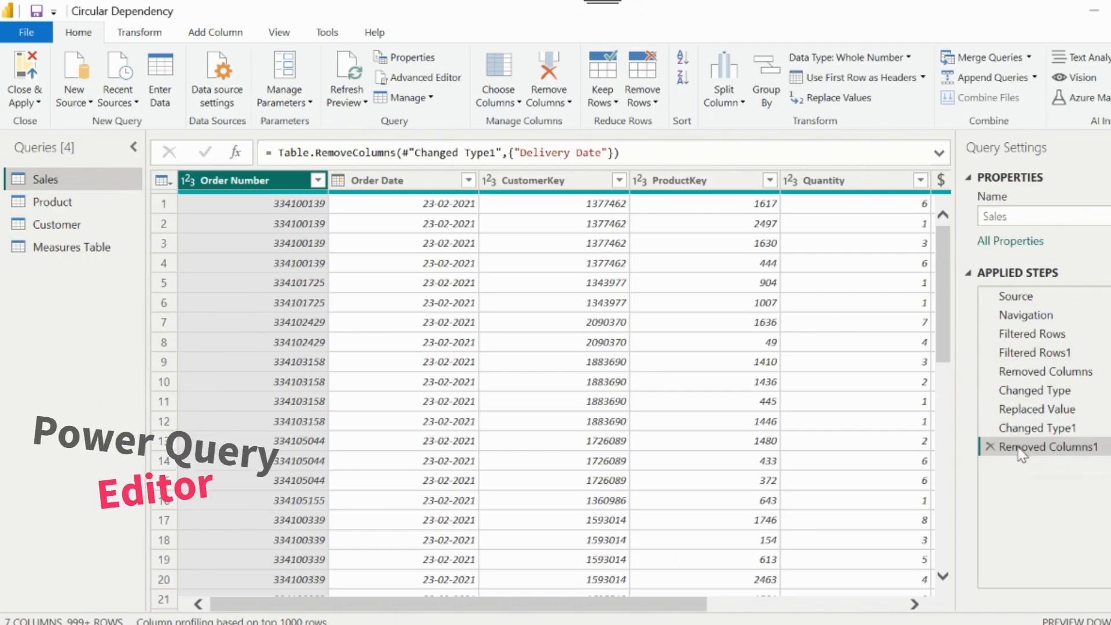
Preview the Contoso queries, data model, Total Sales measure formula and report page in Power BI Desktop.
left_click(25, 80)
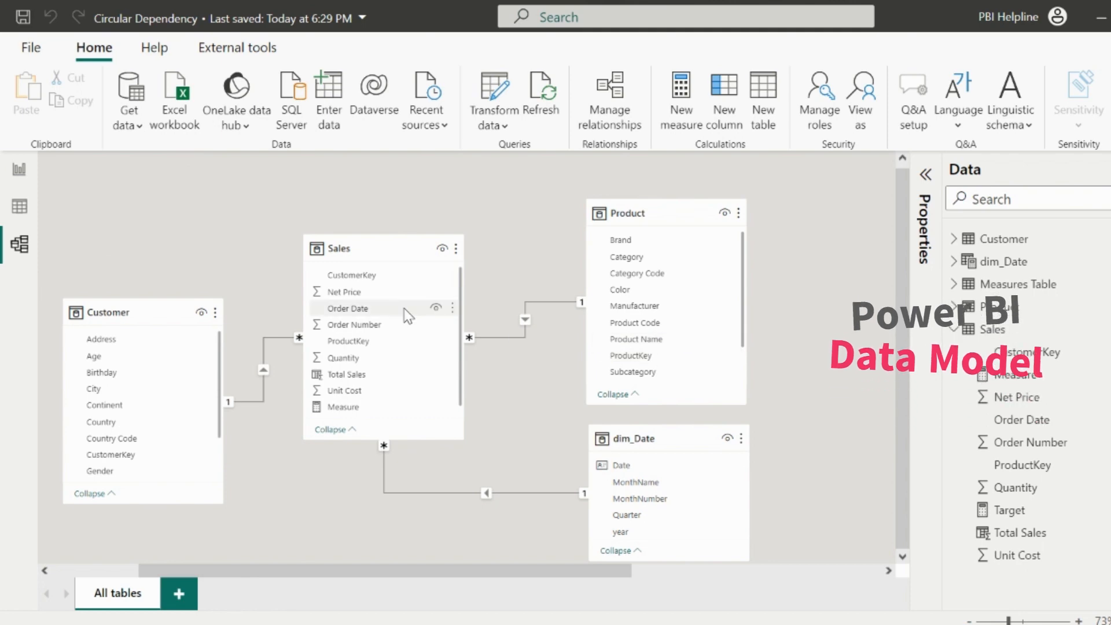
left_click(1020, 532)
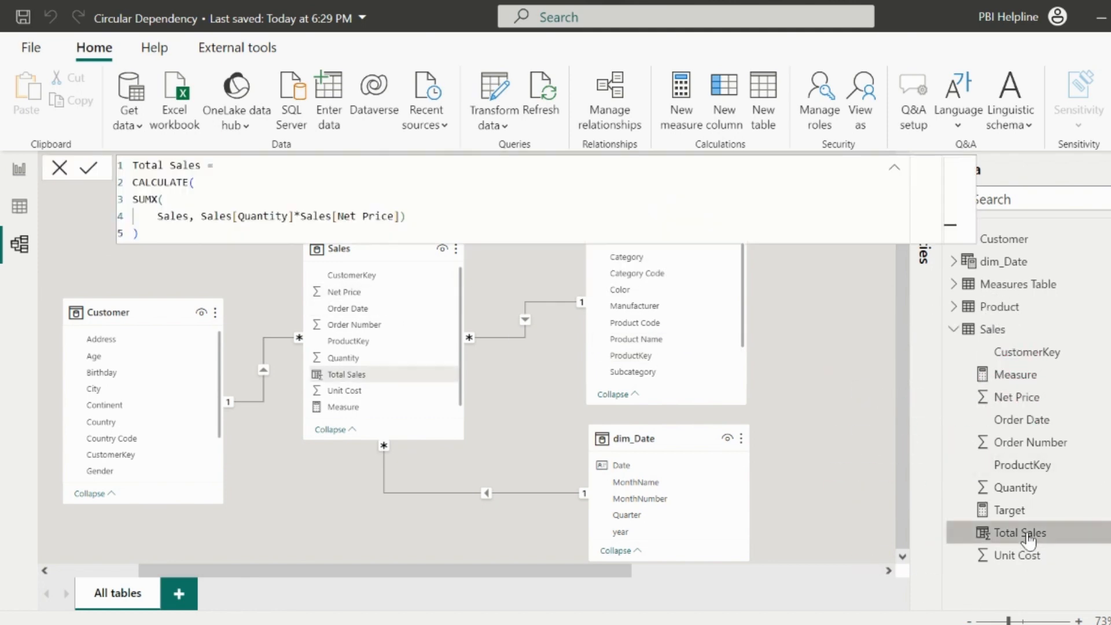
left_click(18, 169)
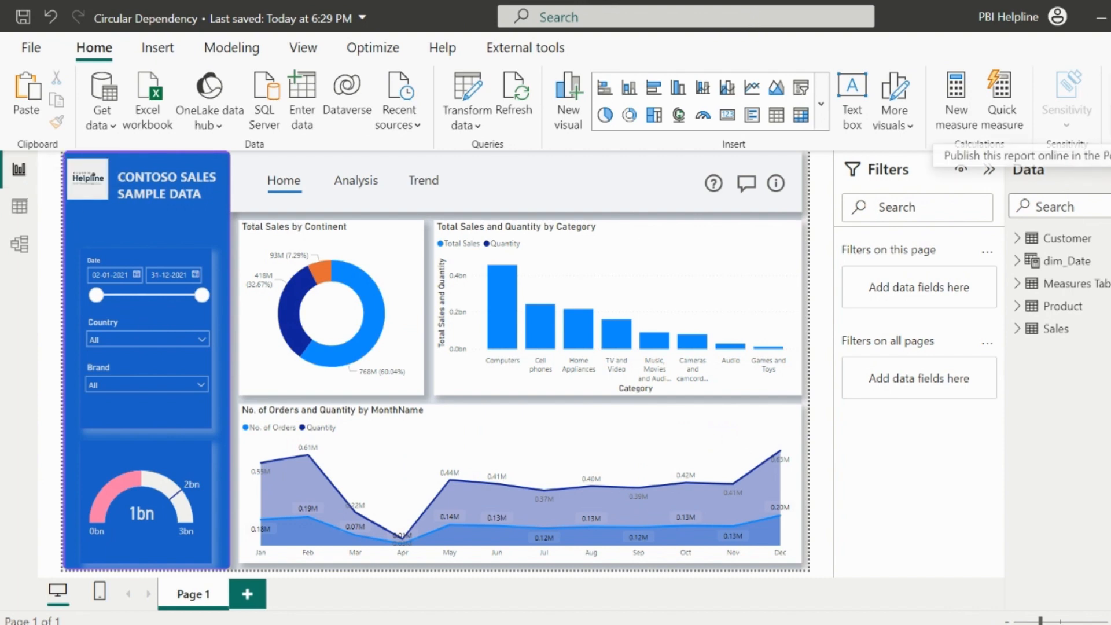
mouse_move(682, 601)
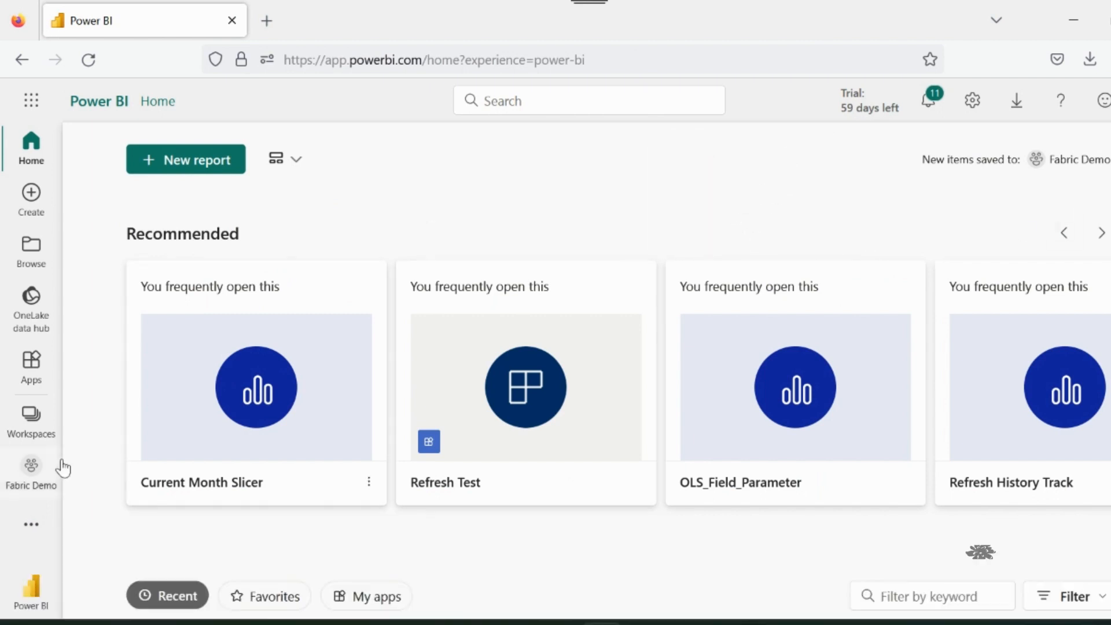
Open the Fabric Demo workspace and show all available new item types.
left_click(31, 471)
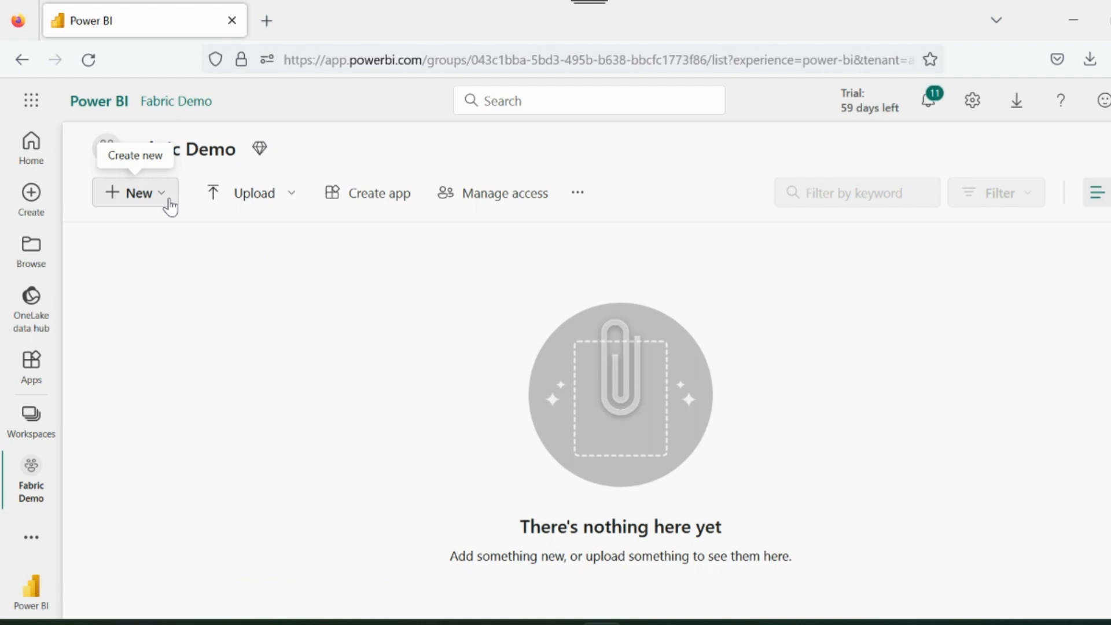
left_click(135, 193)
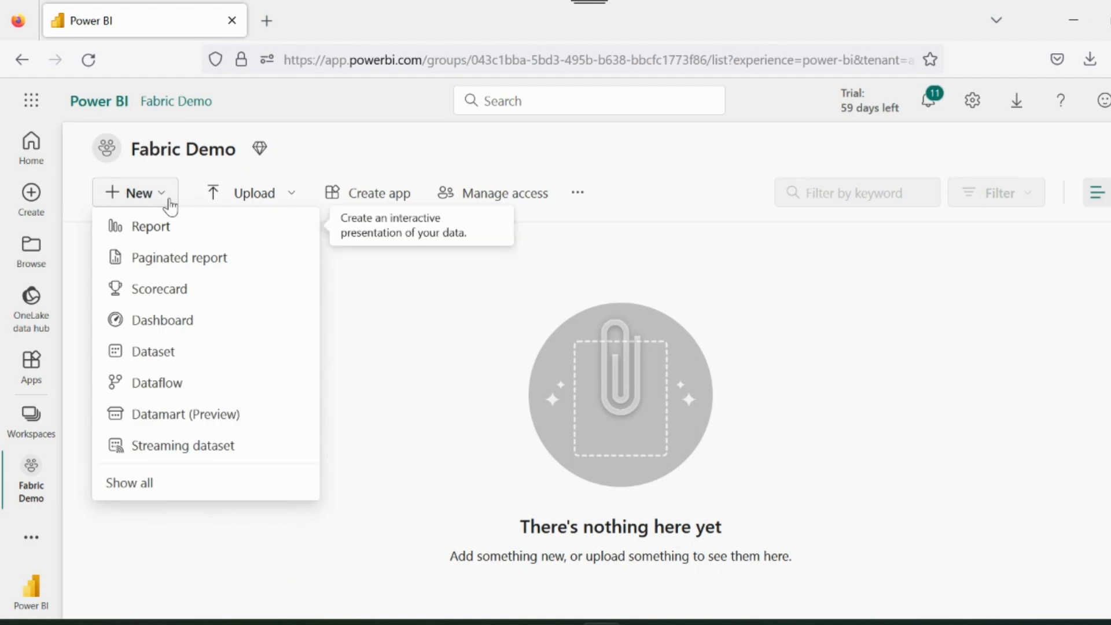
left_click(129, 482)
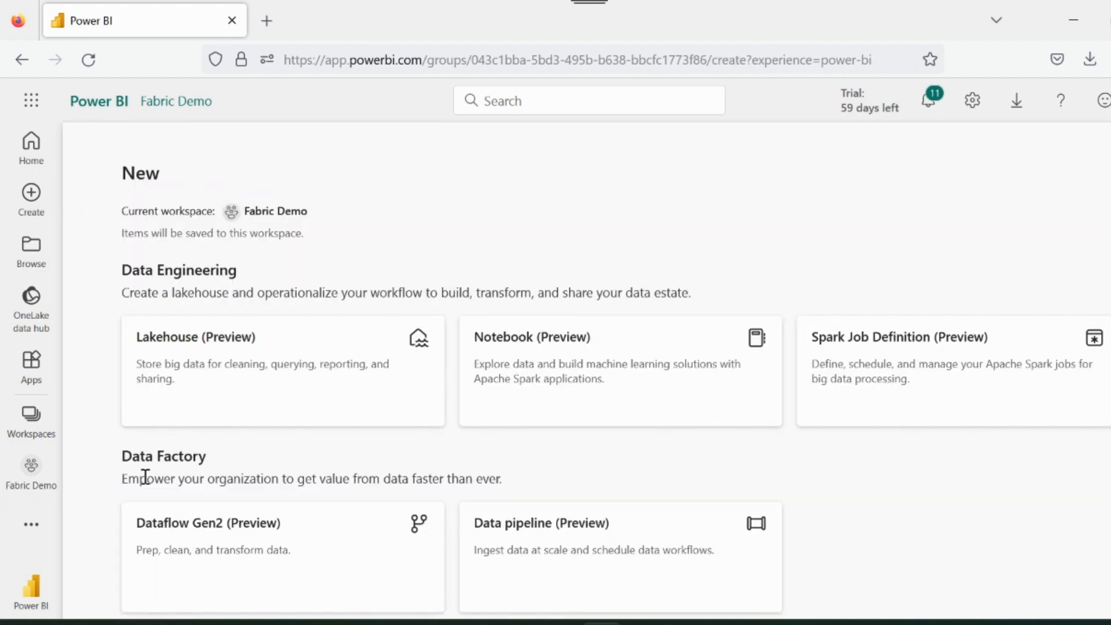
Create a Warehouse (Preview) named PBI_Demo from the Data Warehouse section.
scroll("down", 3)
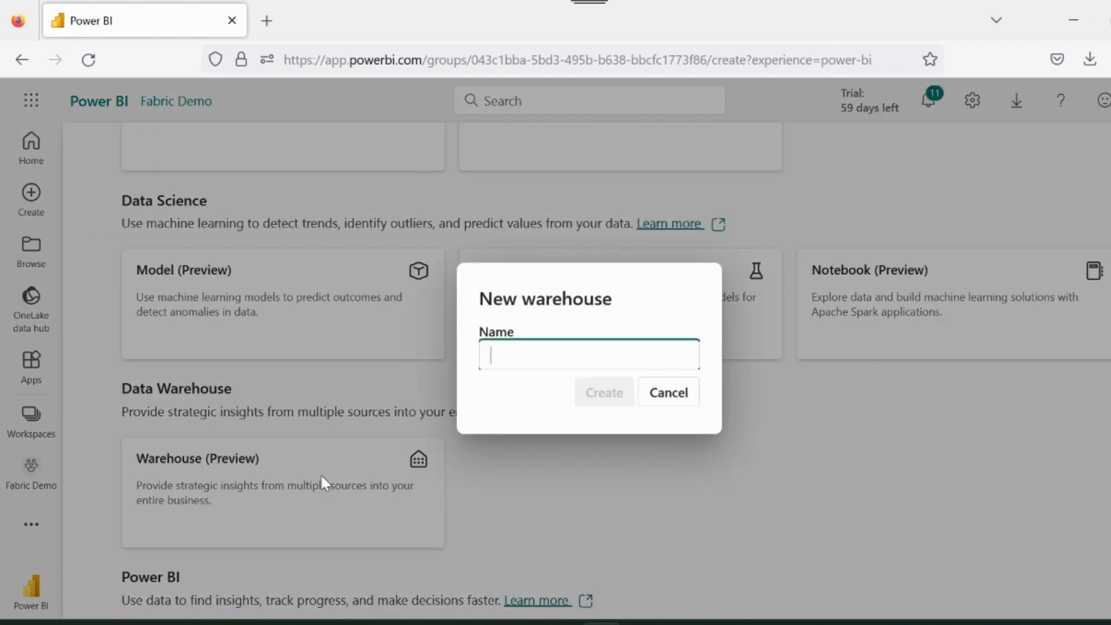
type("P")
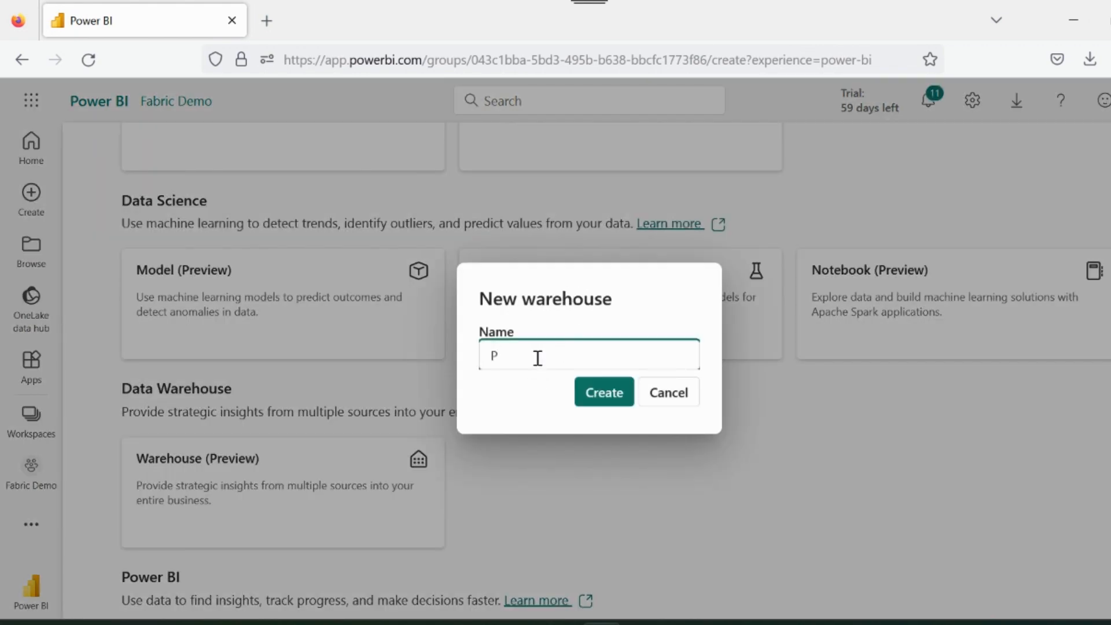
type("BI_Demo")
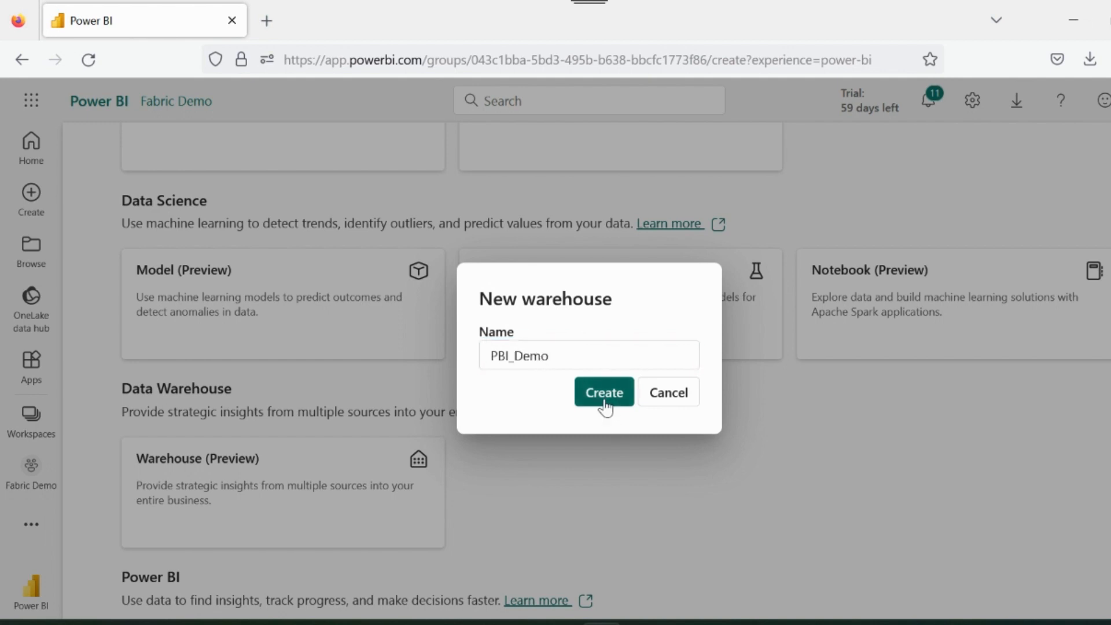
left_click(603, 392)
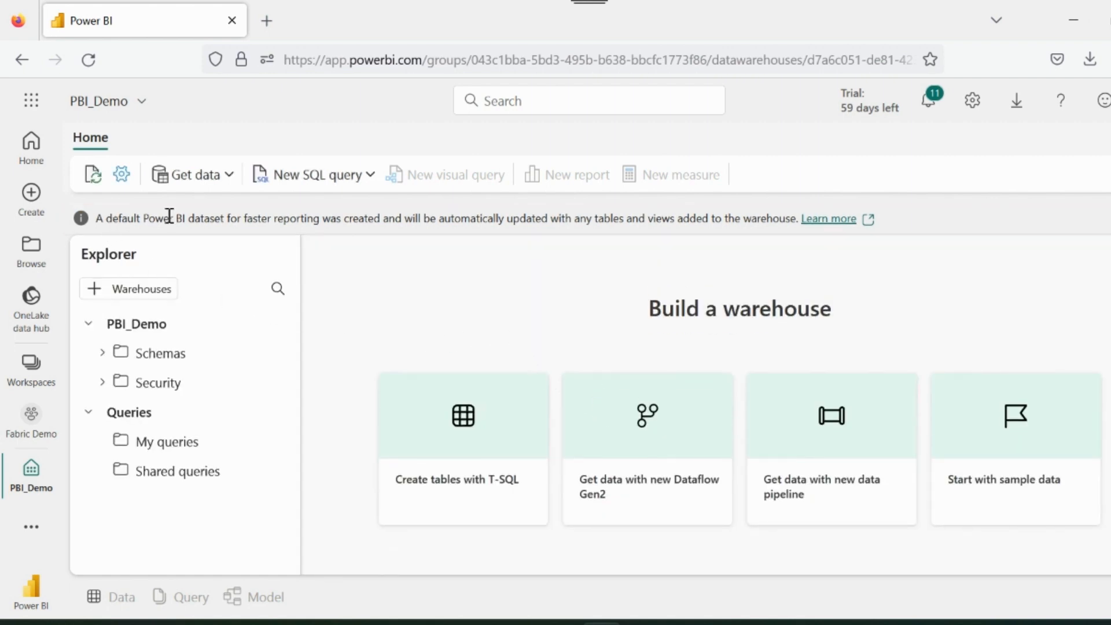
mouse_move(798, 234)
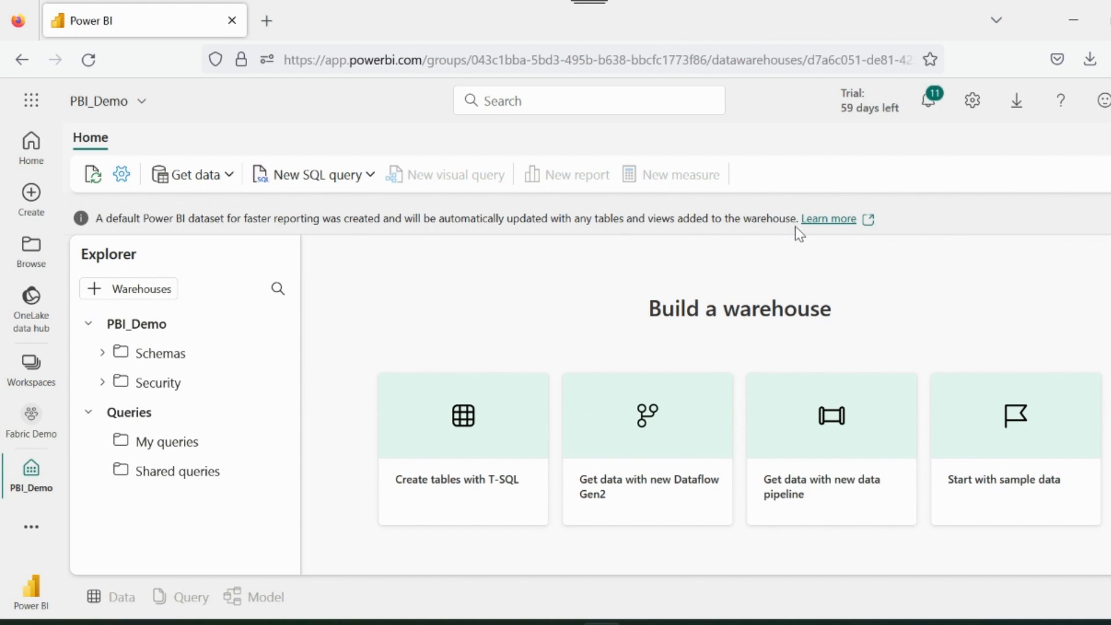
Return to Fabric Demo to see PBI_Demo and its default dataset listed.
left_click(30, 425)
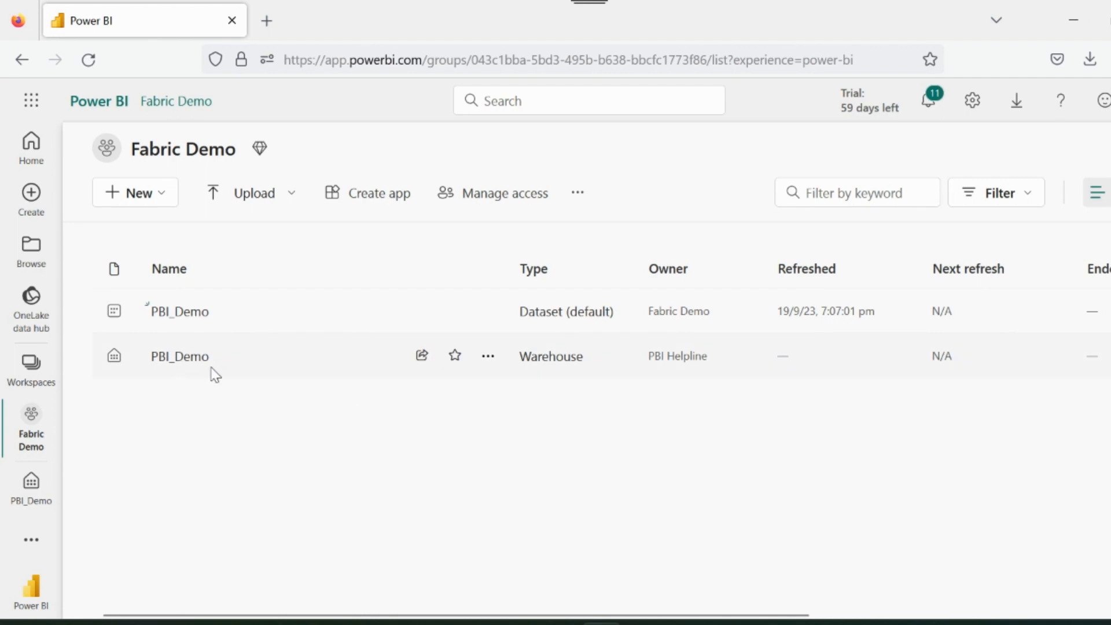
mouse_move(80, 567)
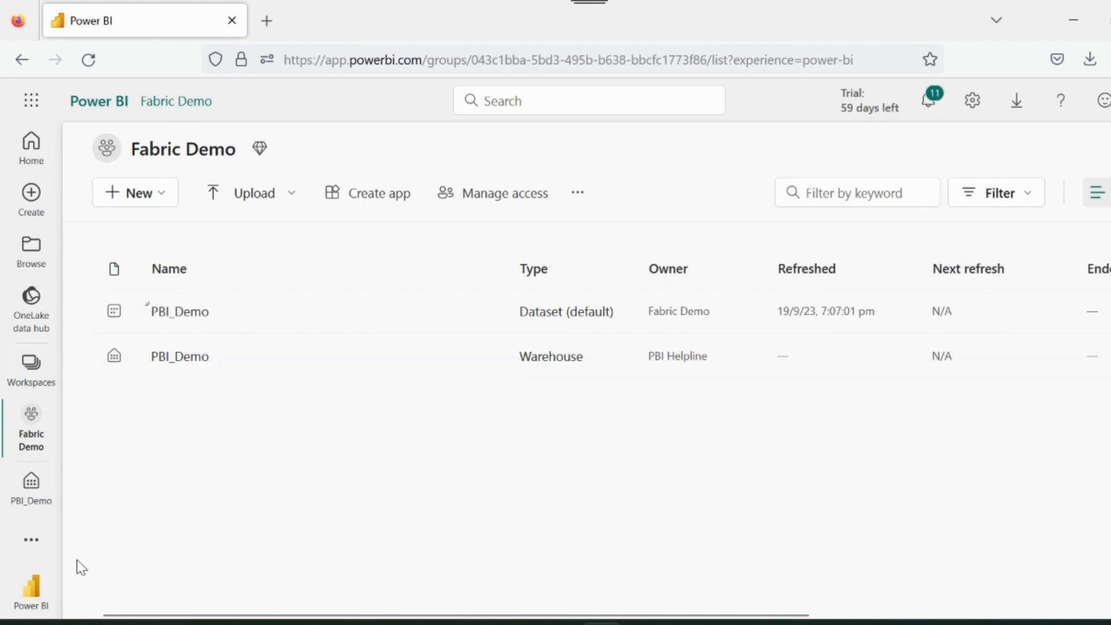
Switch to the Data Factory experience and create a new Dataflow Gen2.
left_click(31, 591)
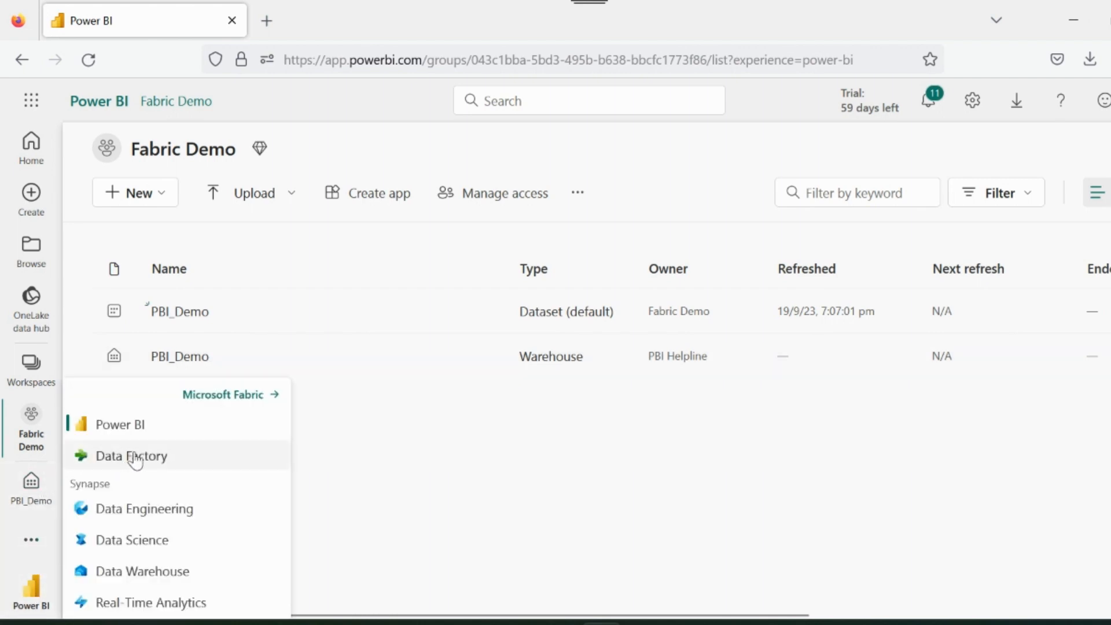
left_click(130, 456)
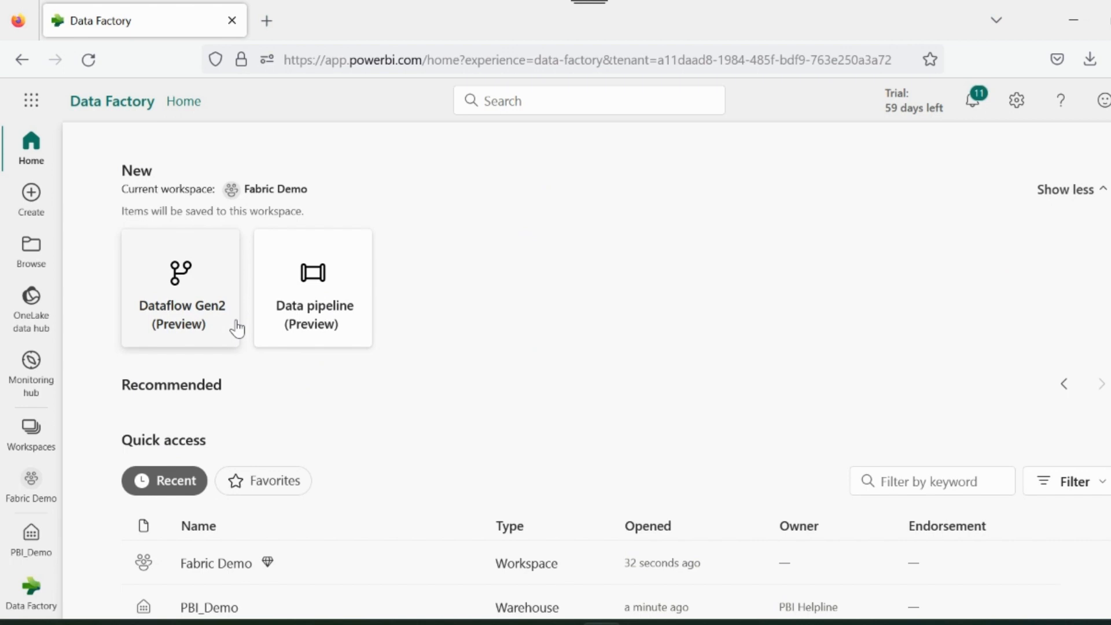
mouse_move(180, 276)
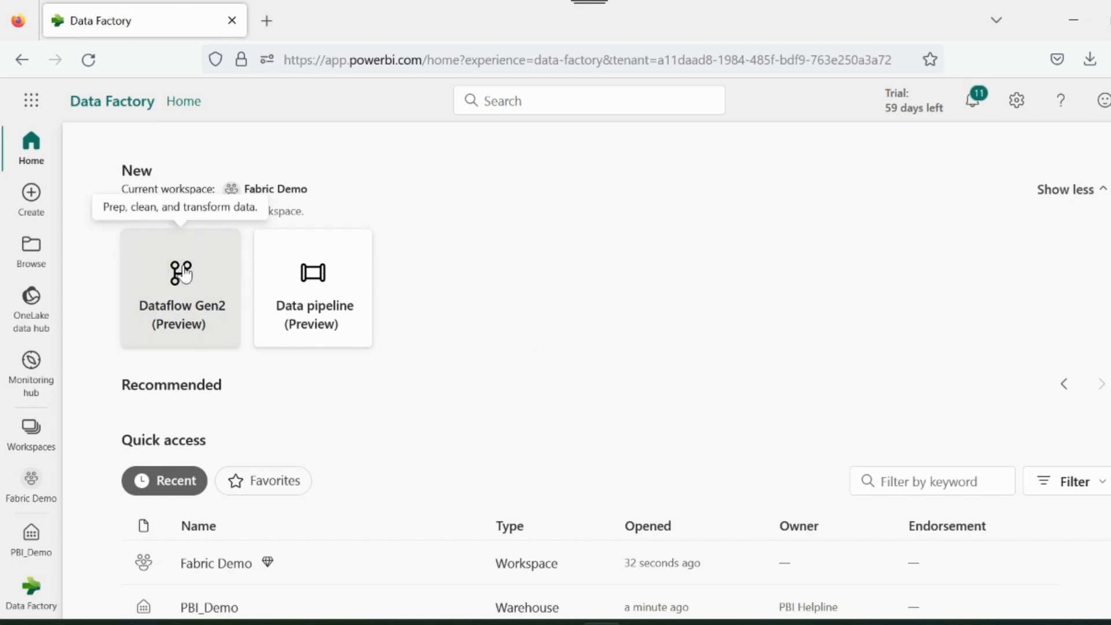
left_click(180, 287)
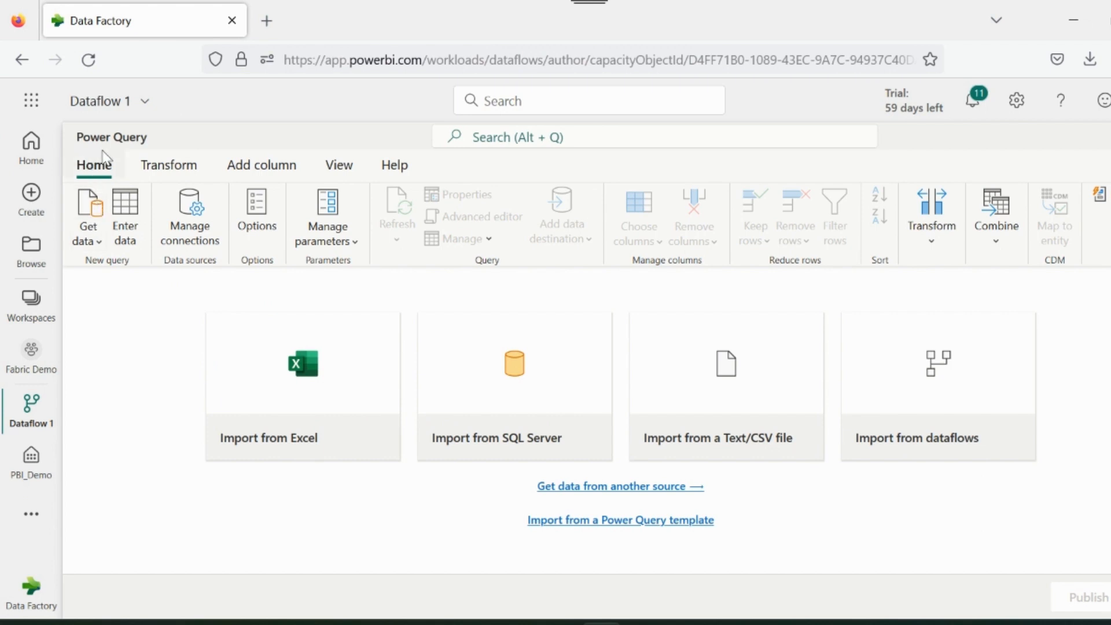
mouse_move(476, 494)
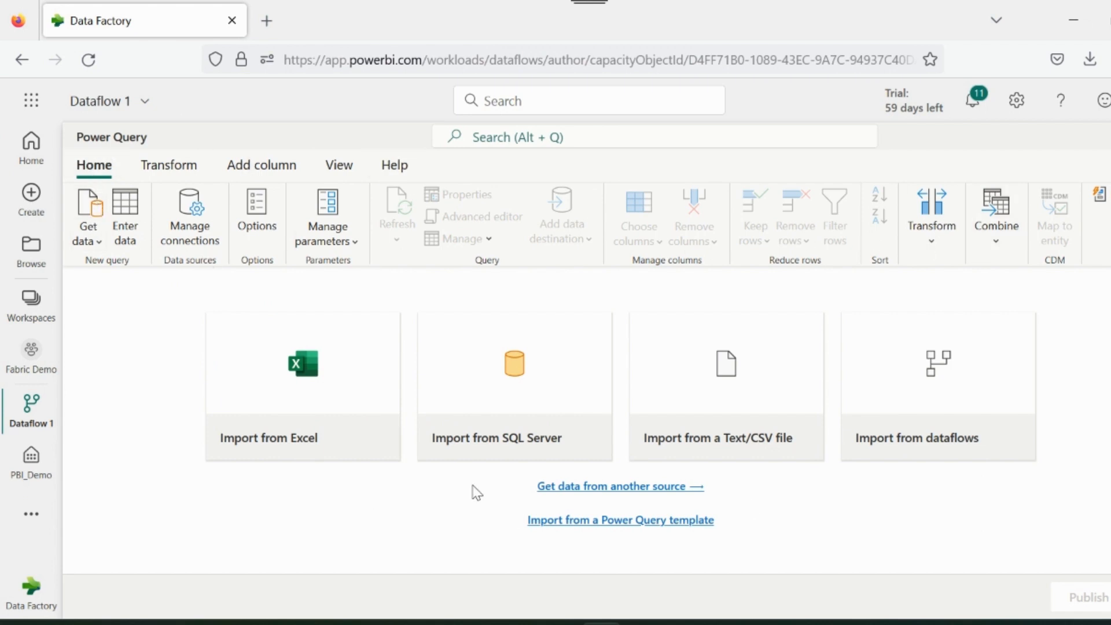
mouse_move(590, 261)
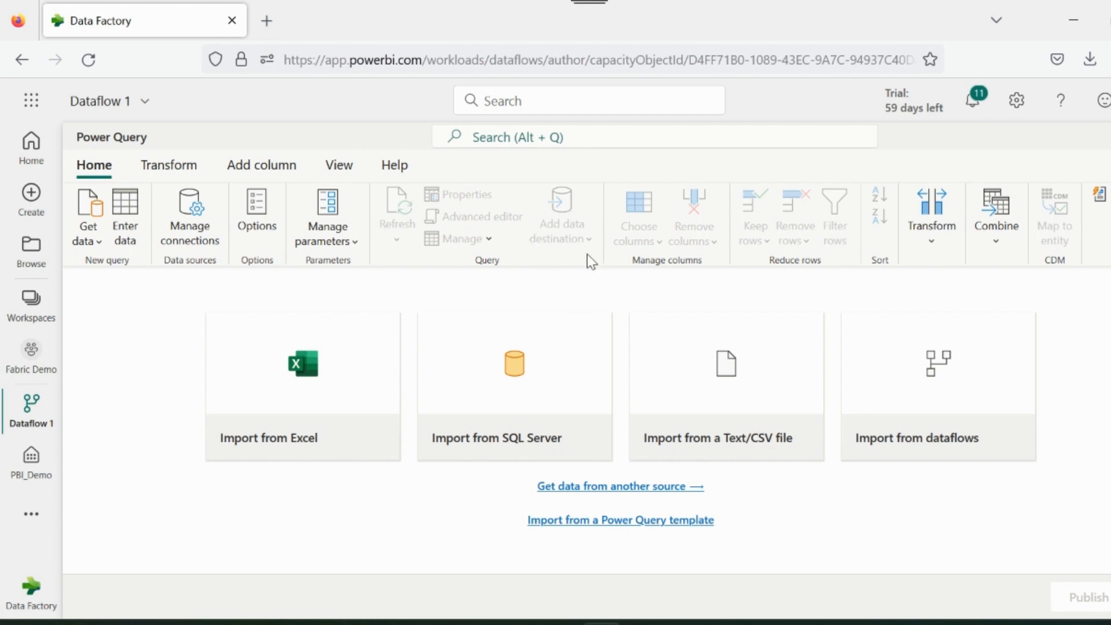
mouse_move(528, 248)
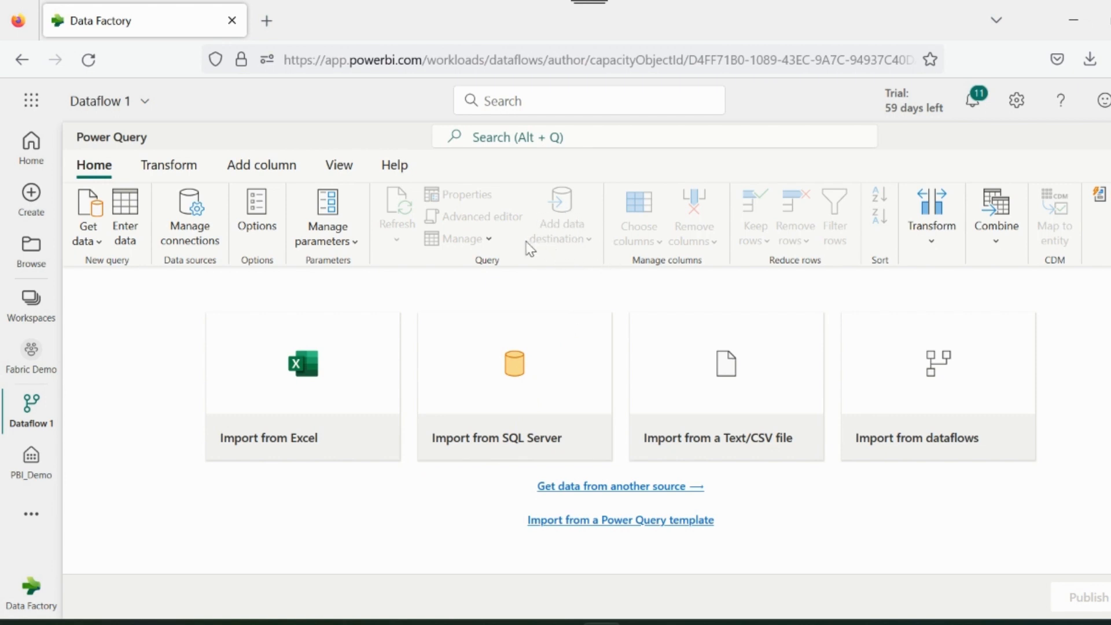
mouse_move(571, 334)
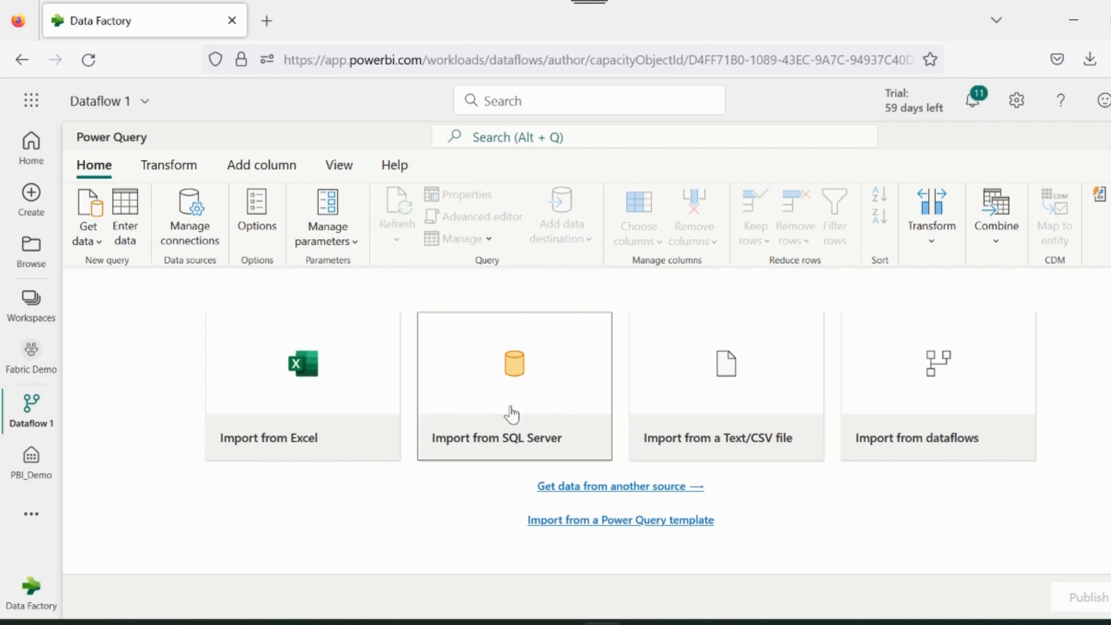
Connect the dataflow to the Contoso 10M SQL Server database.
left_click(514, 386)
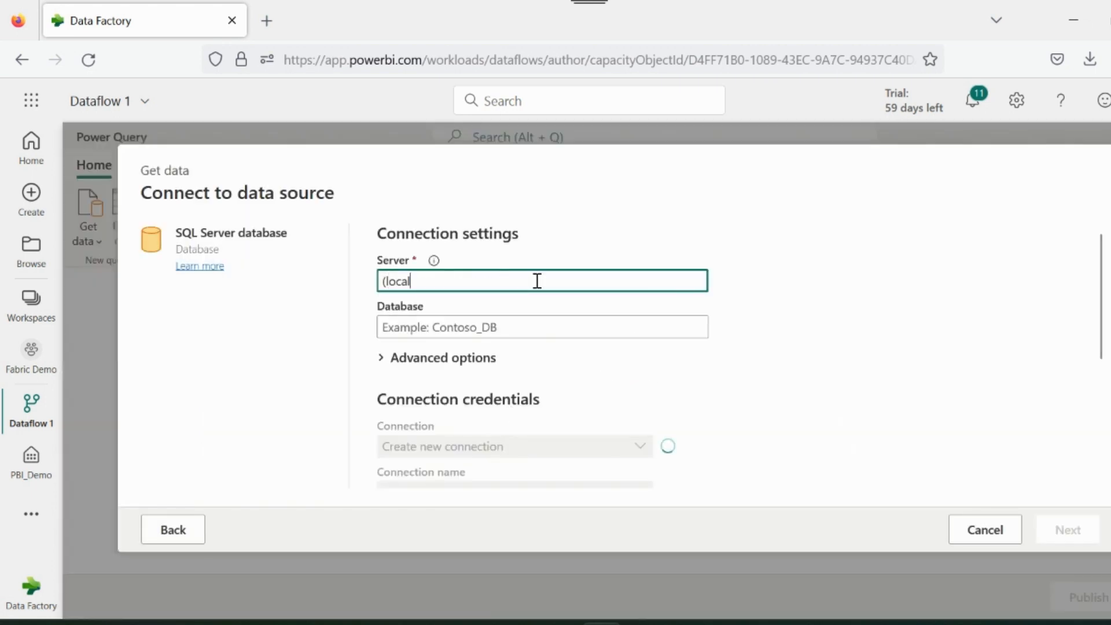
type("Contoso 10M")
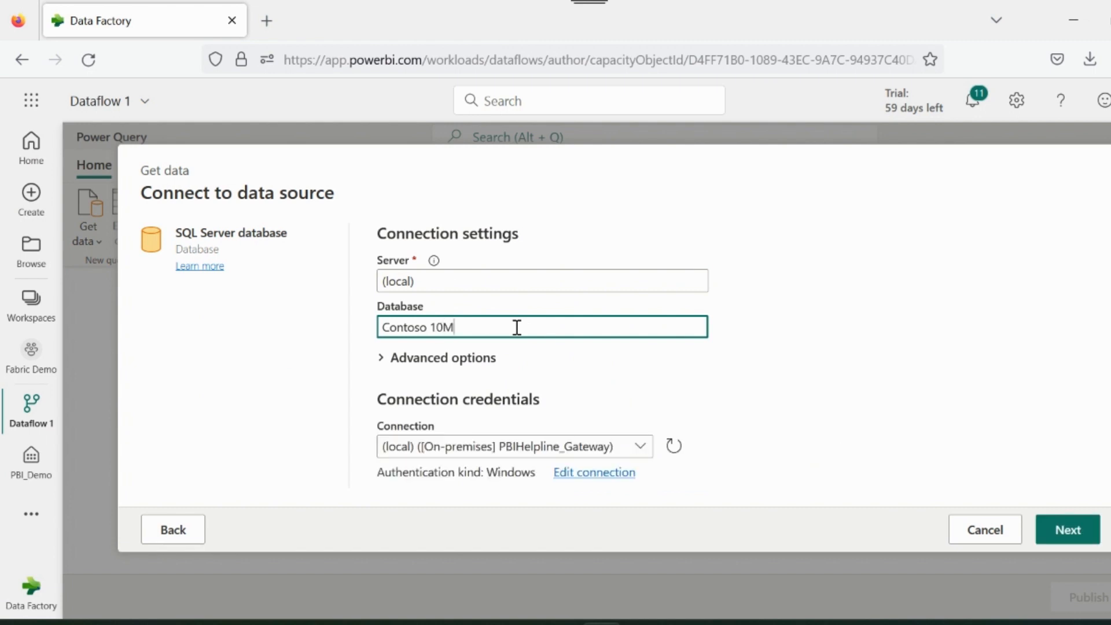
left_click(1068, 529)
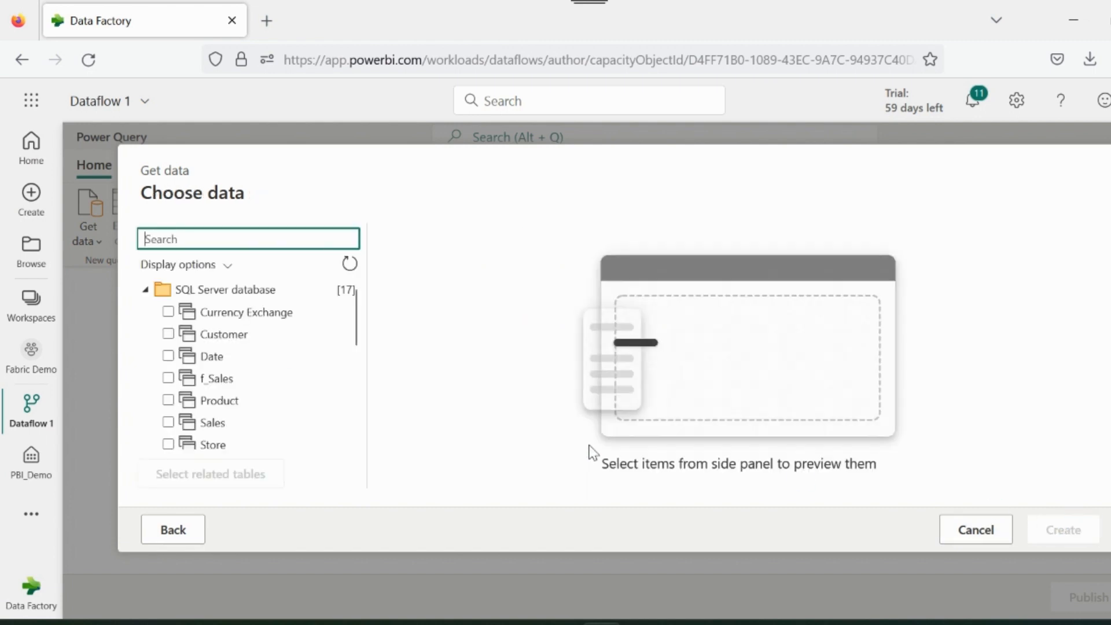
Select the Sales, Date, Customer and Product tables and load them as queries.
left_click(167, 422)
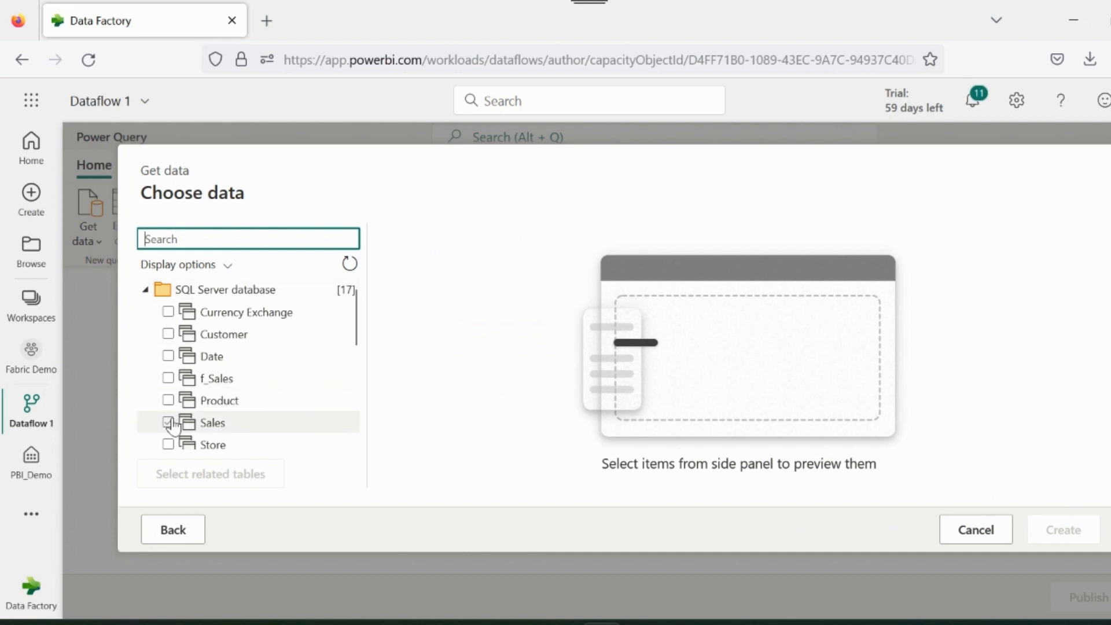
left_click(168, 423)
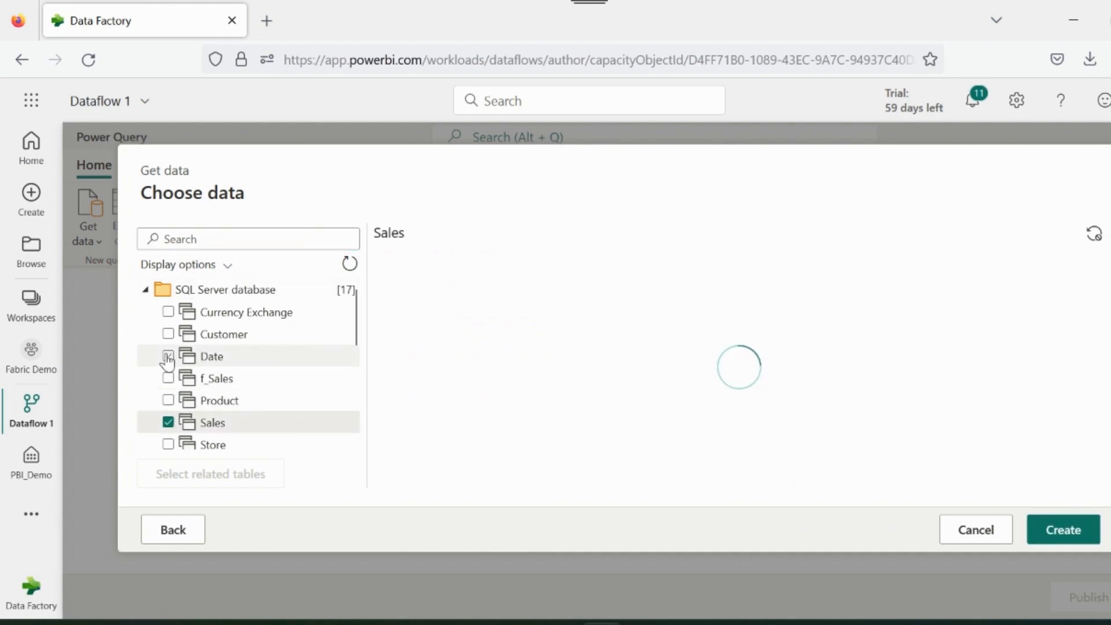
left_click(167, 334)
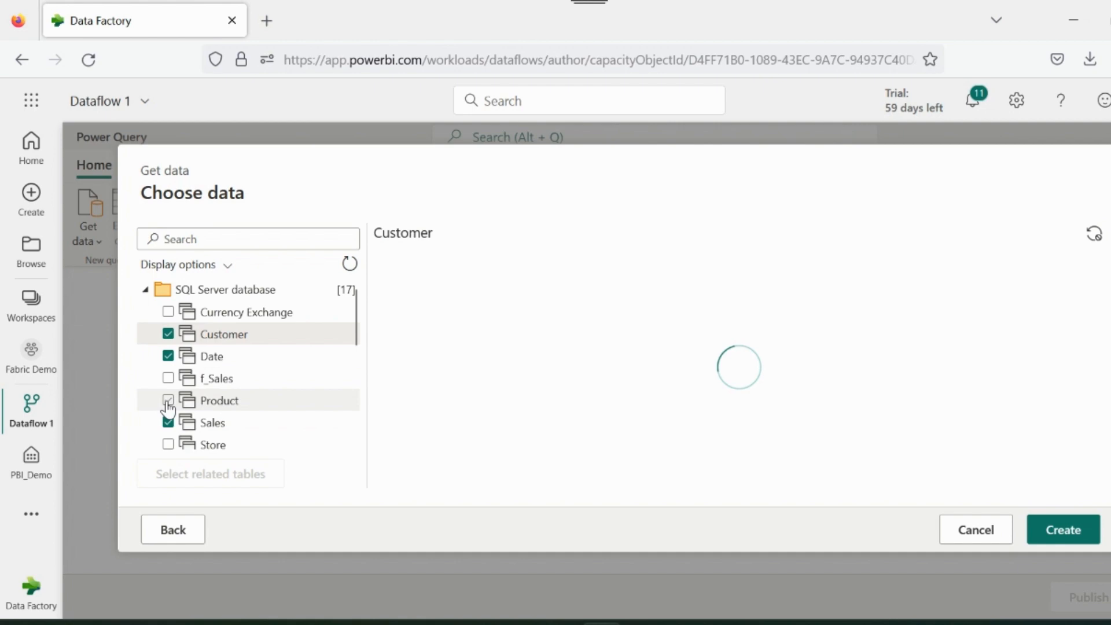
left_click(168, 400)
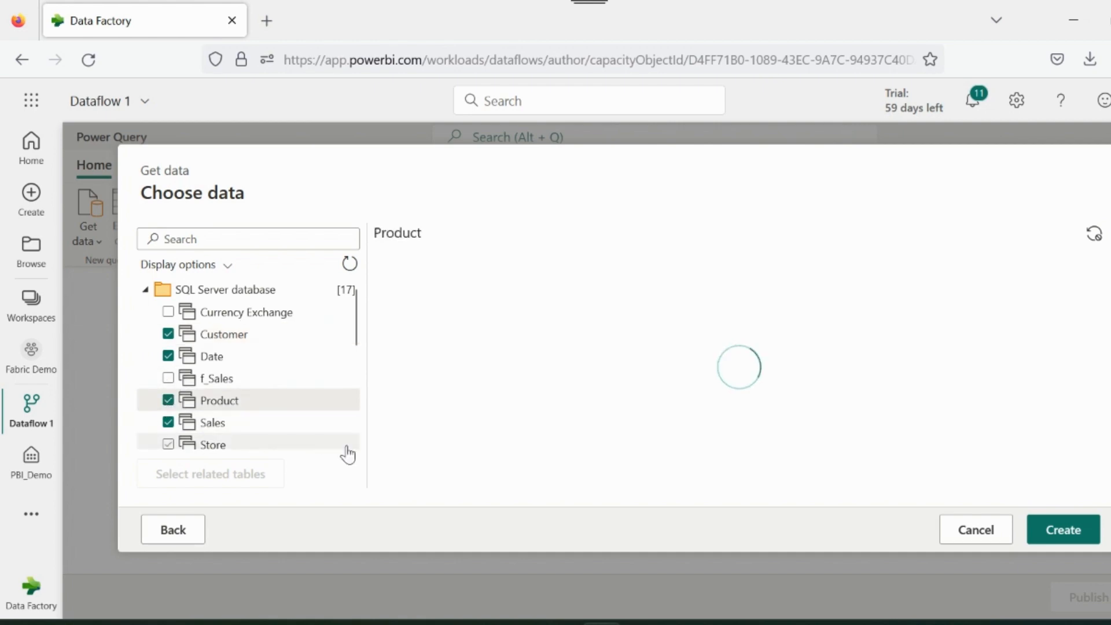
left_click(168, 445)
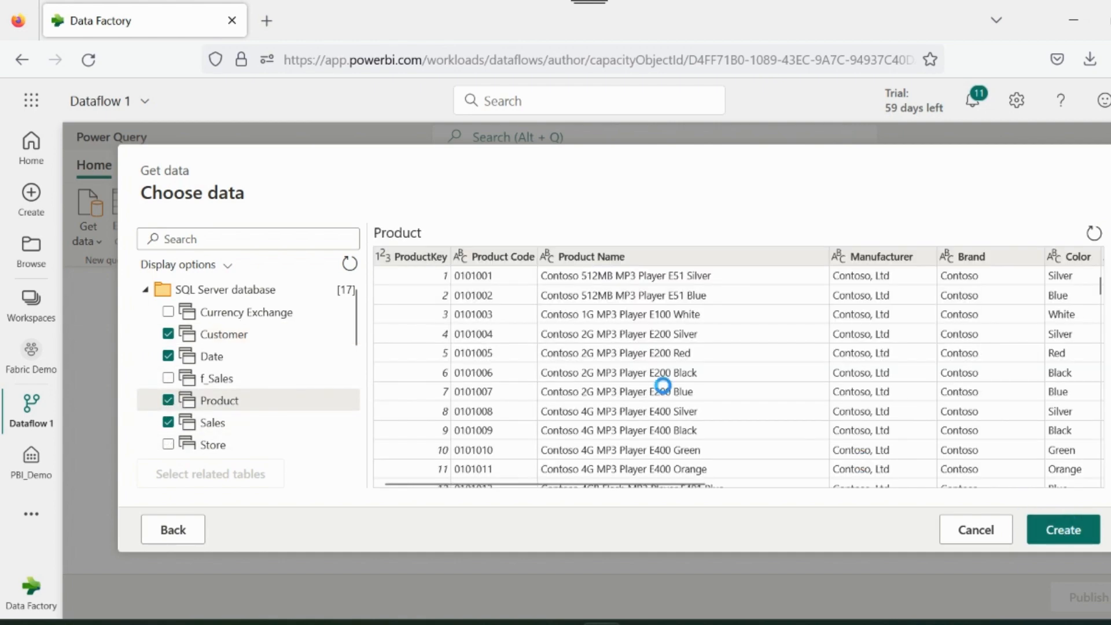
left_click(1061, 530)
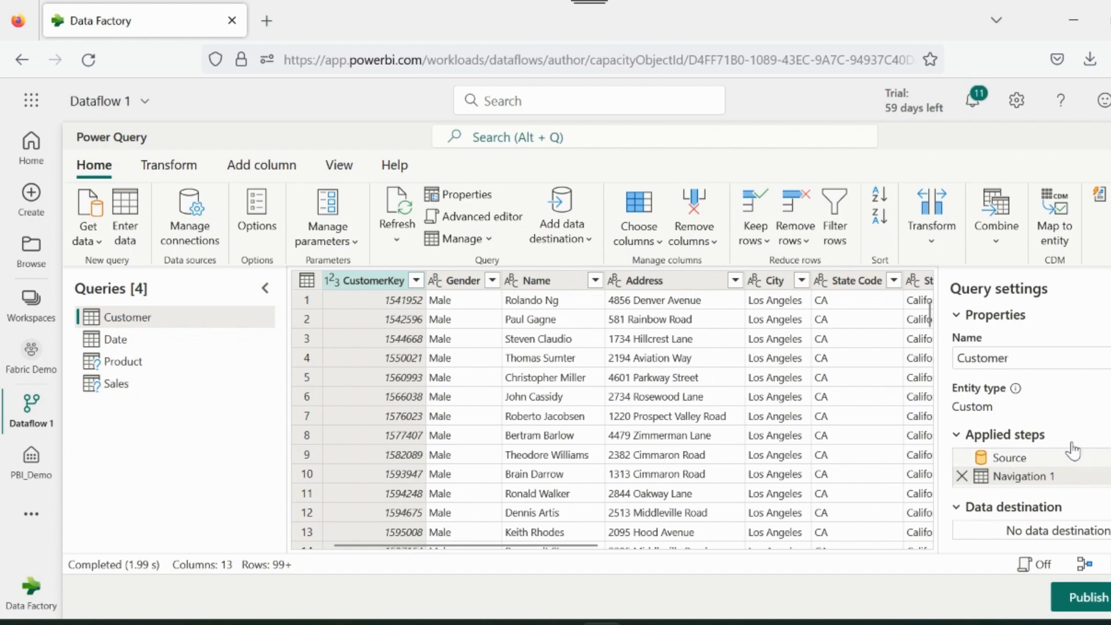
mouse_move(1042, 477)
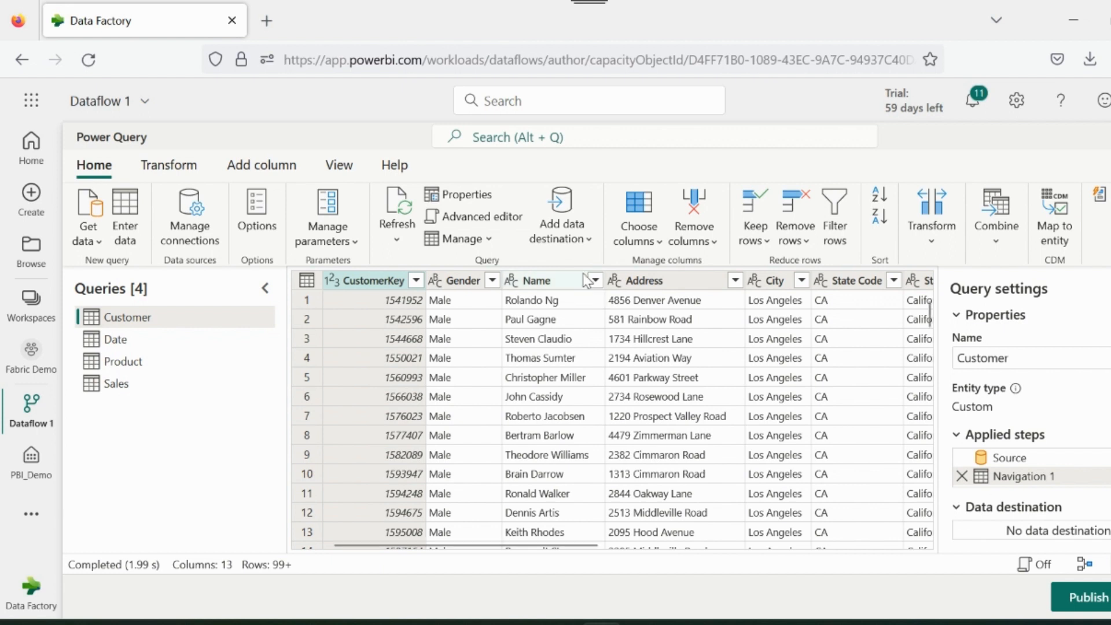
mouse_move(561, 216)
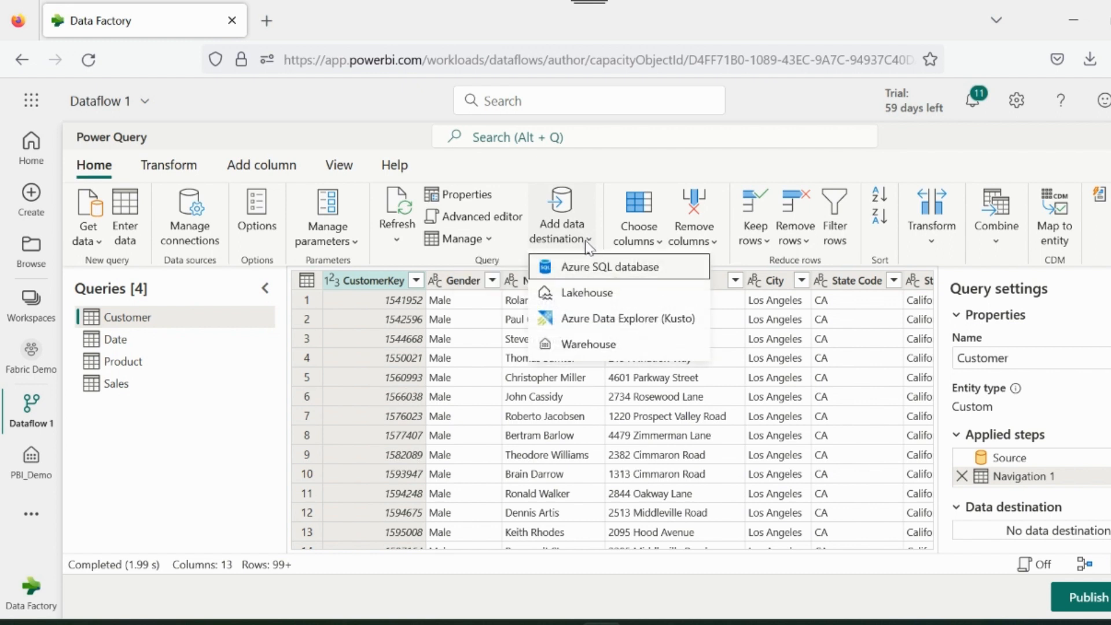
mouse_move(587, 293)
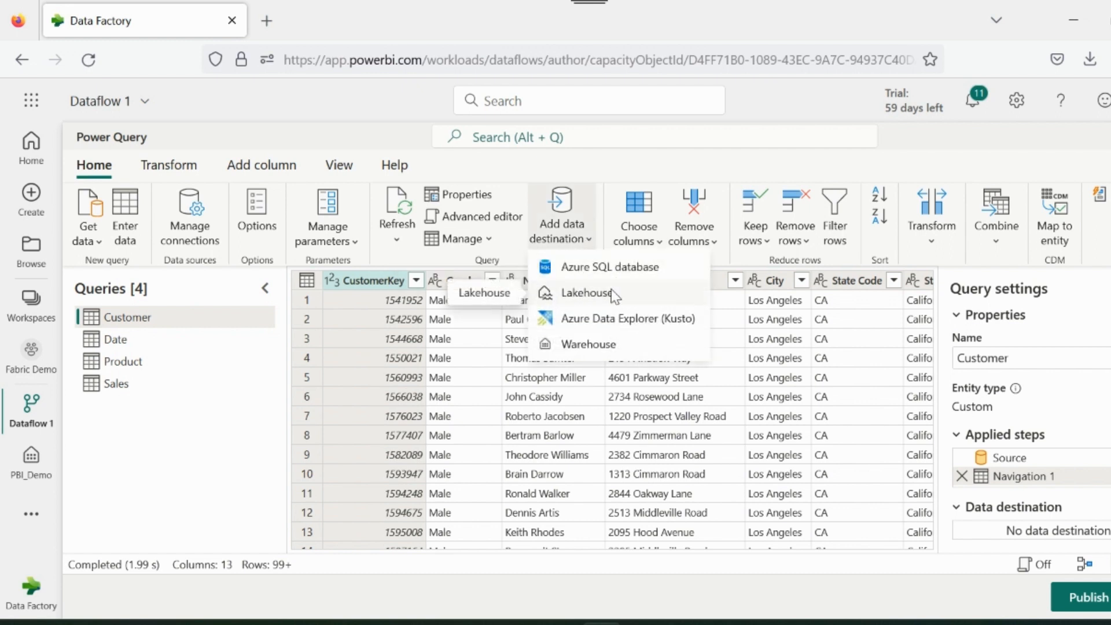
mouse_move(594, 353)
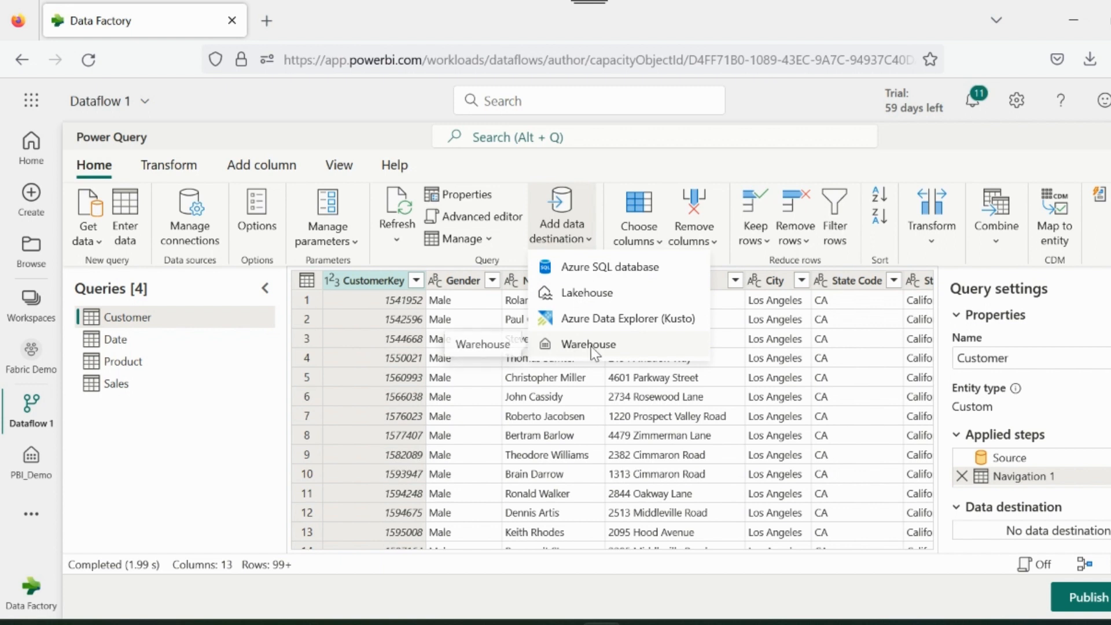
Add a Warehouse data destination to the Customer query.
left_click(587, 344)
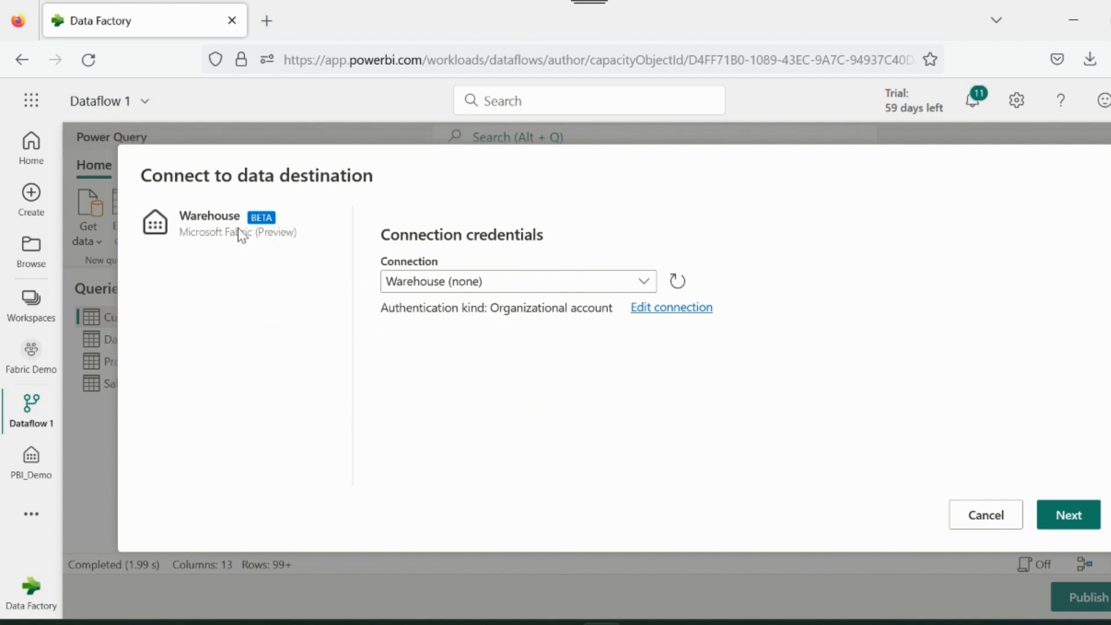
Point Customer's destination to a new table in PBI_Demo, keeping Replace, and save.
left_click(1068, 515)
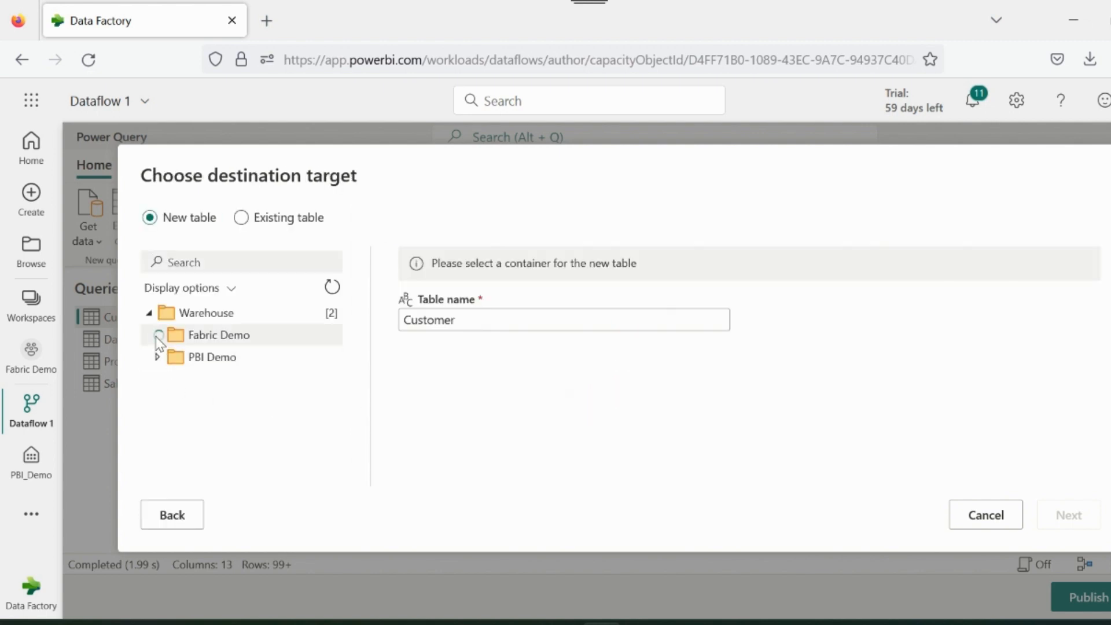
left_click(158, 335)
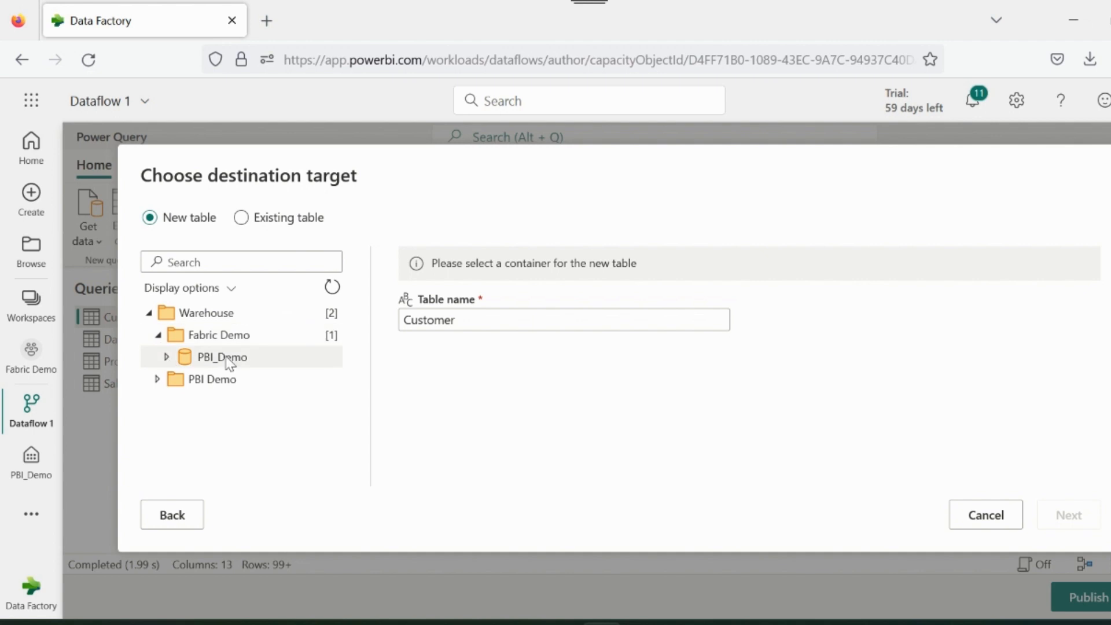
left_click(222, 356)
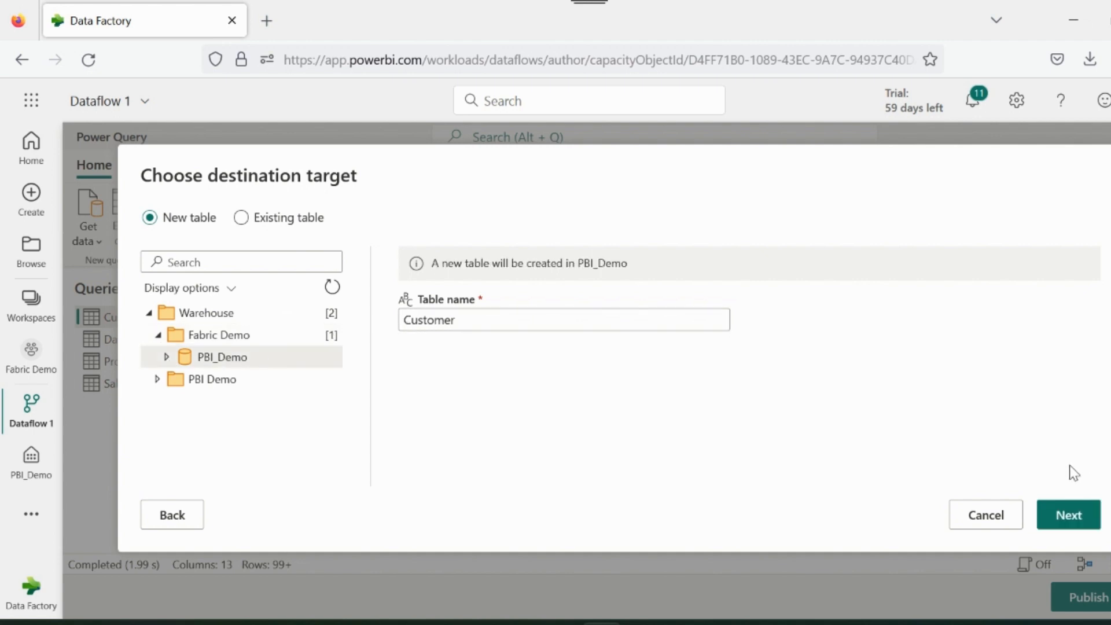
left_click(1069, 515)
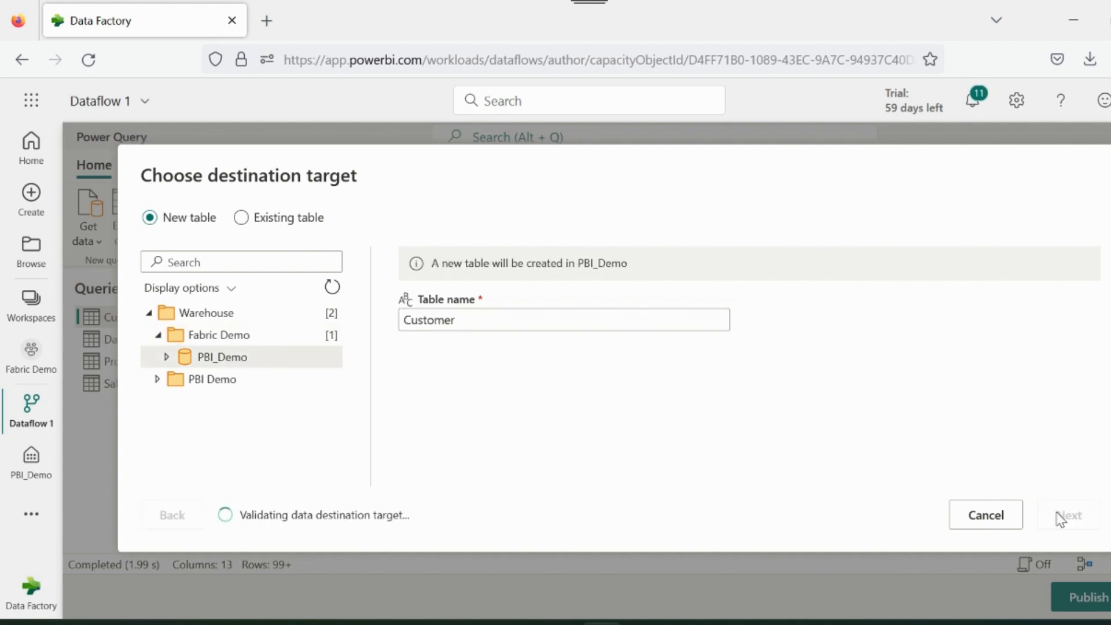
left_click(1070, 515)
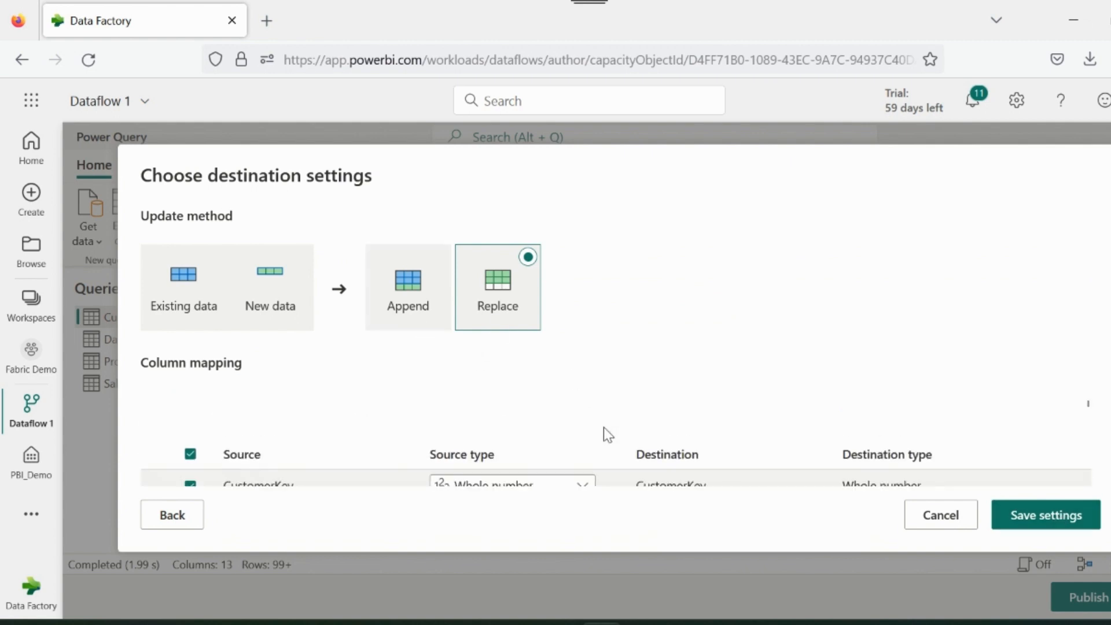
left_click(1045, 514)
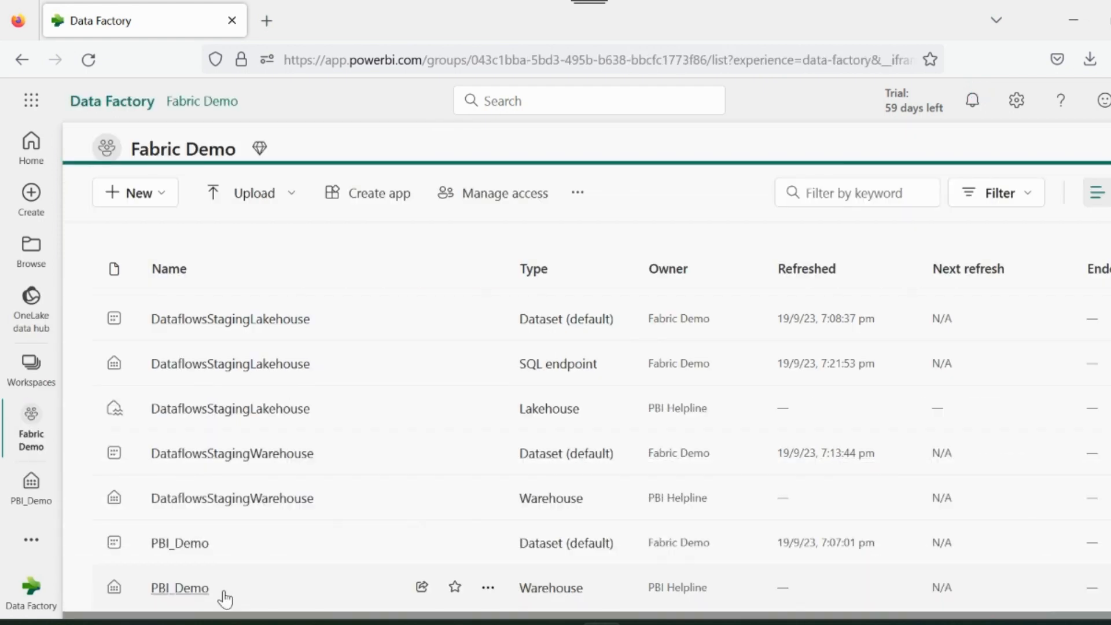
Open PBI_Demo, expand its schemas and preview the Date table's data.
left_click(179, 587)
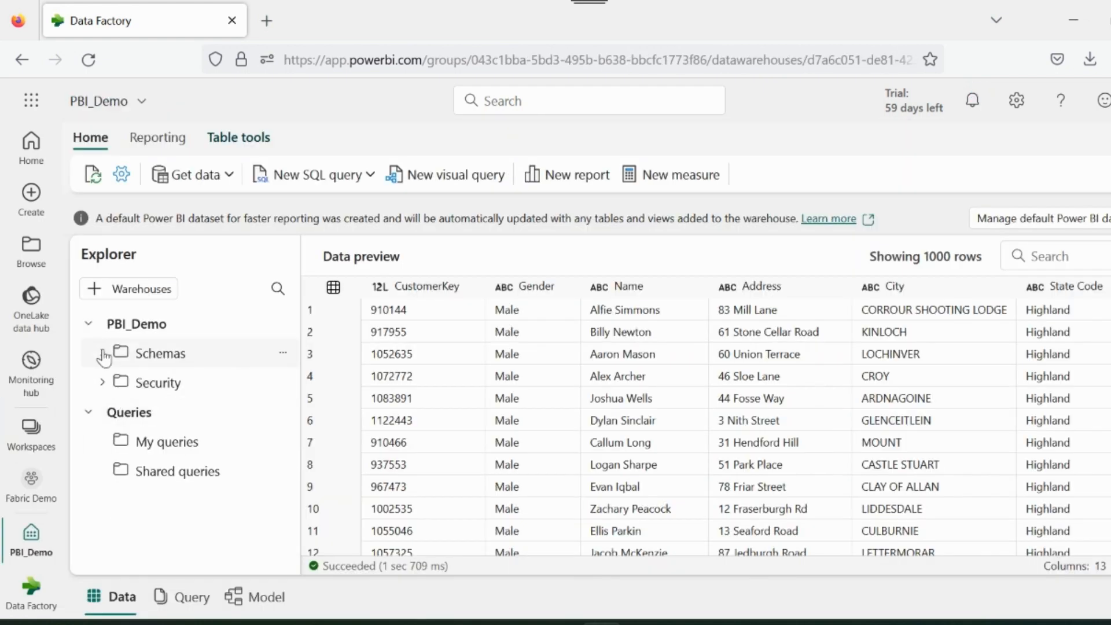
left_click(103, 353)
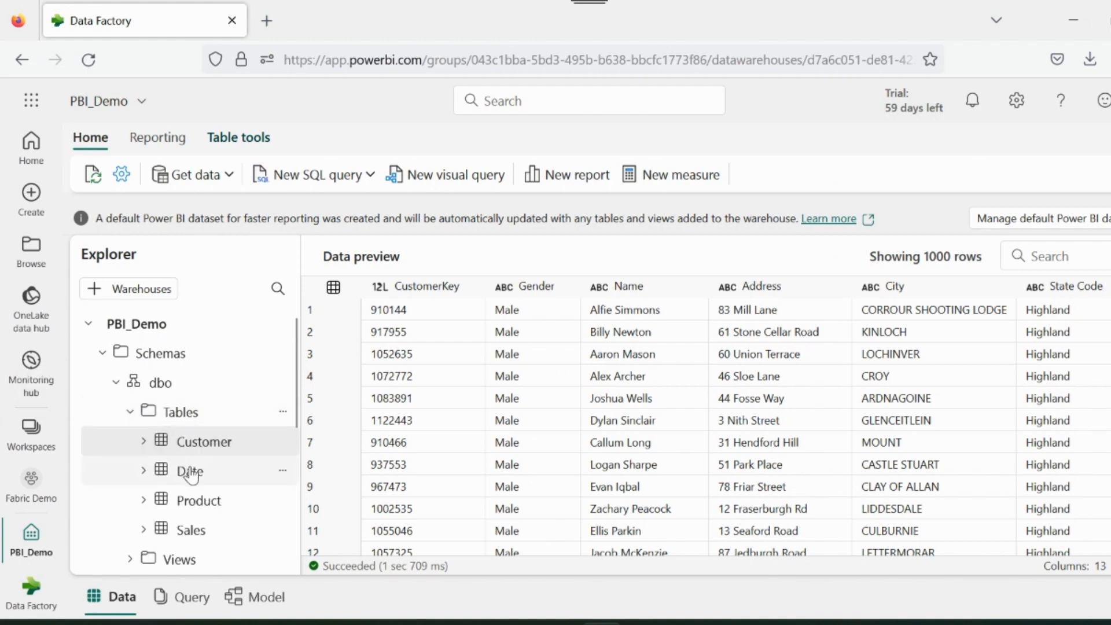
left_click(190, 470)
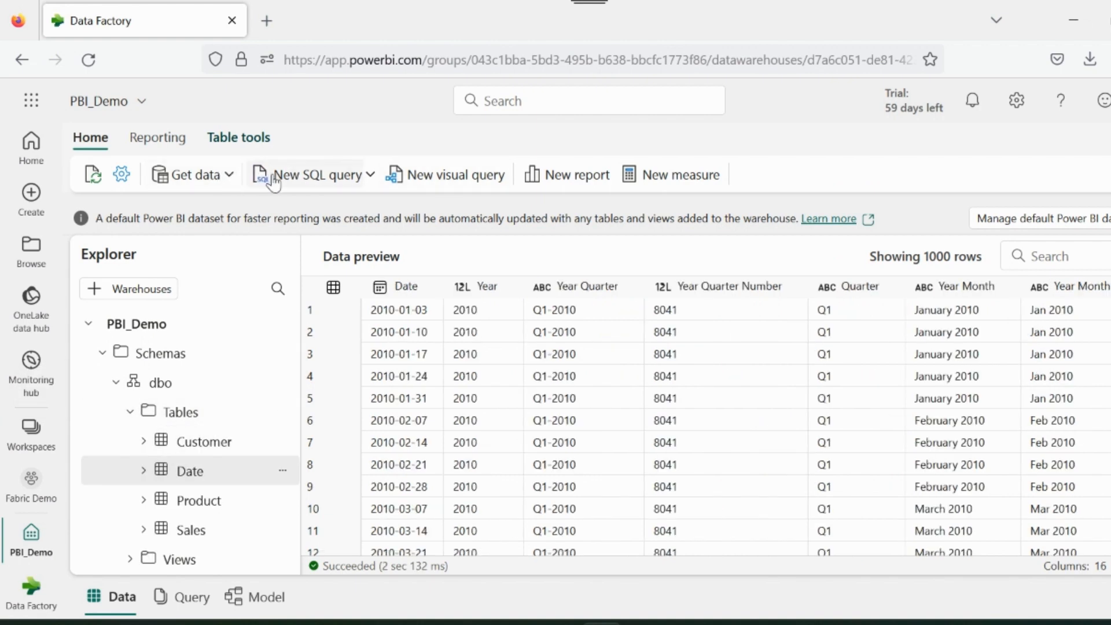
left_click(192, 175)
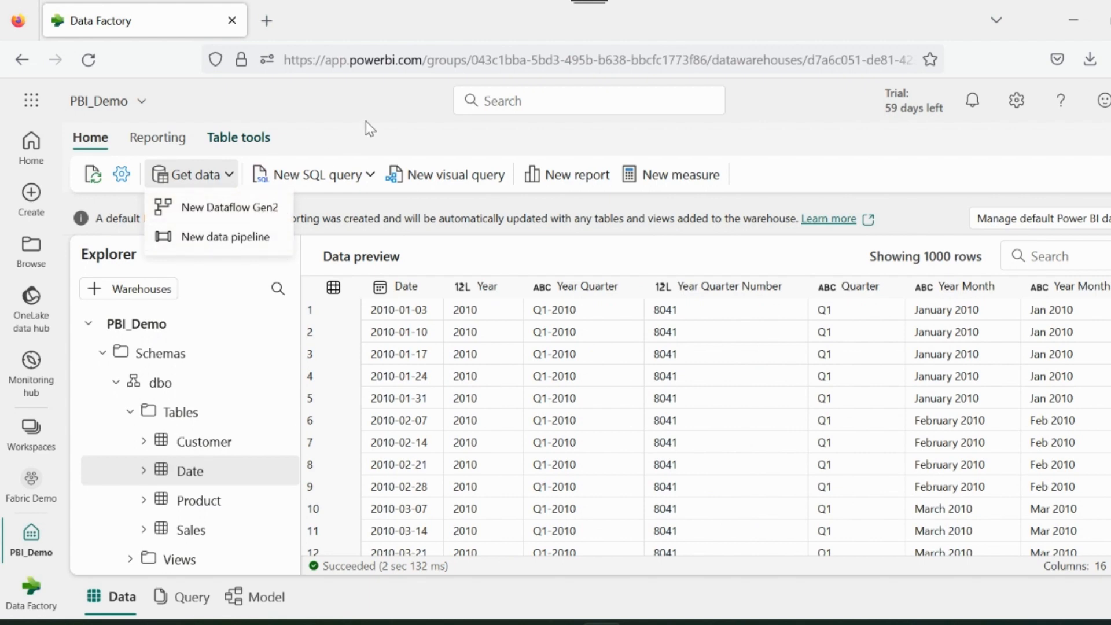
left_click(192, 174)
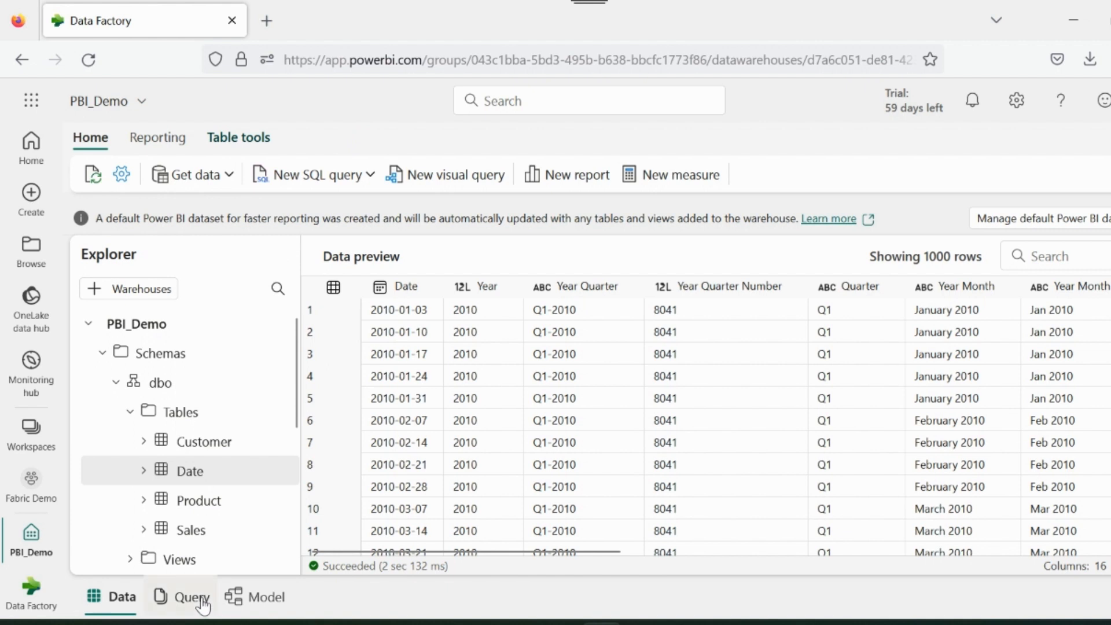
Draft a SQL count of Sales [Order Number], then preview the Sales table rows.
left_click(190, 597)
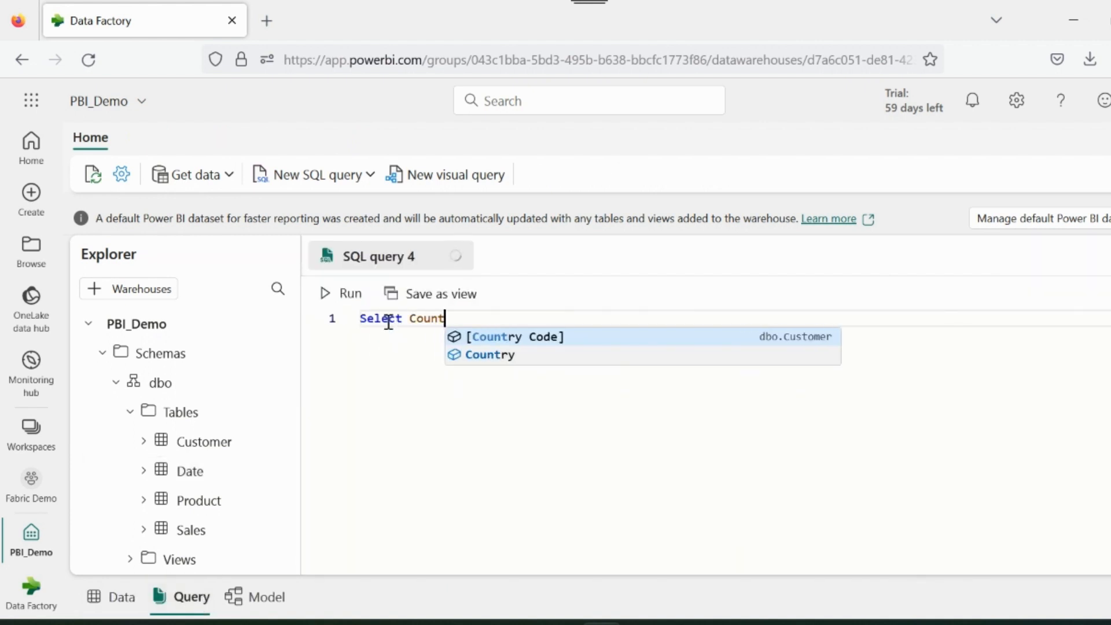
type("([Order Number]) from Sales")
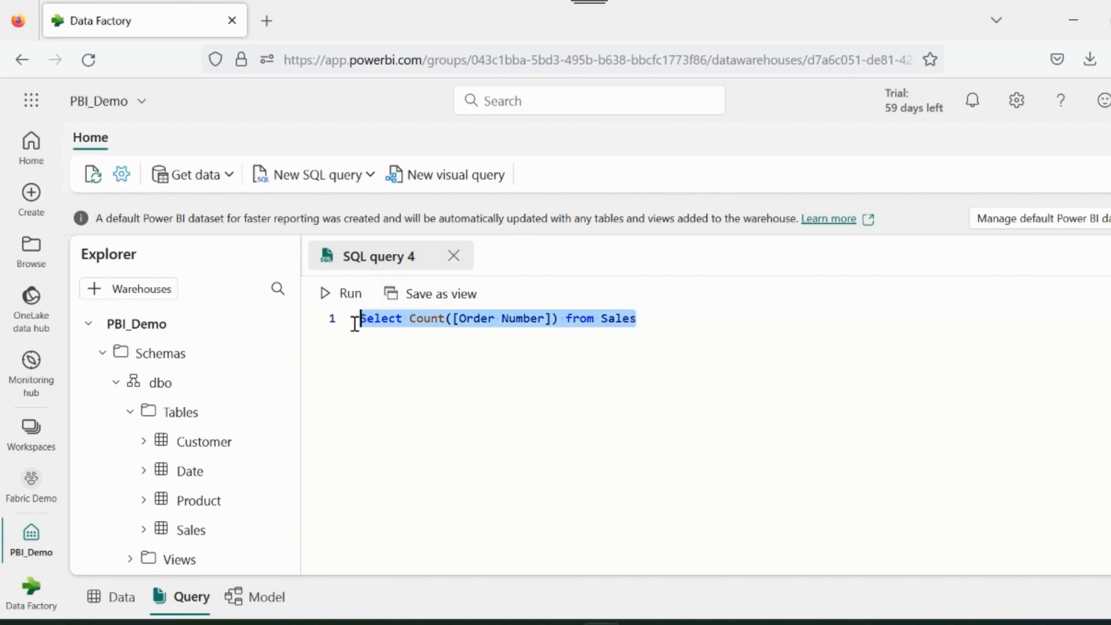
left_click(349, 293)
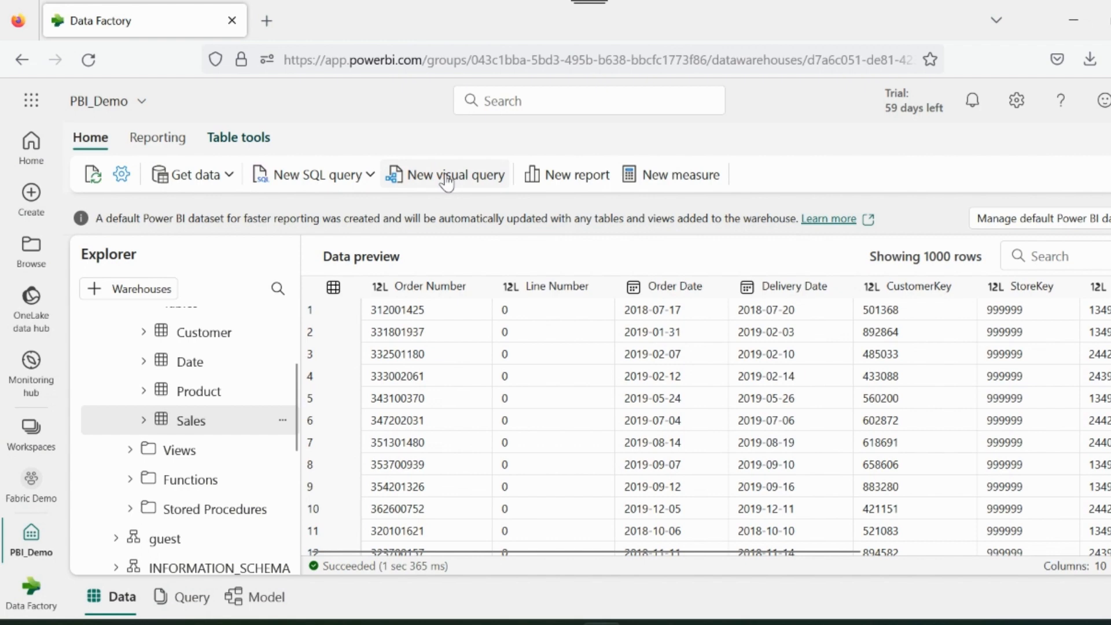
In a new visual query, merge Sales with Product using a left outer join.
left_click(455, 174)
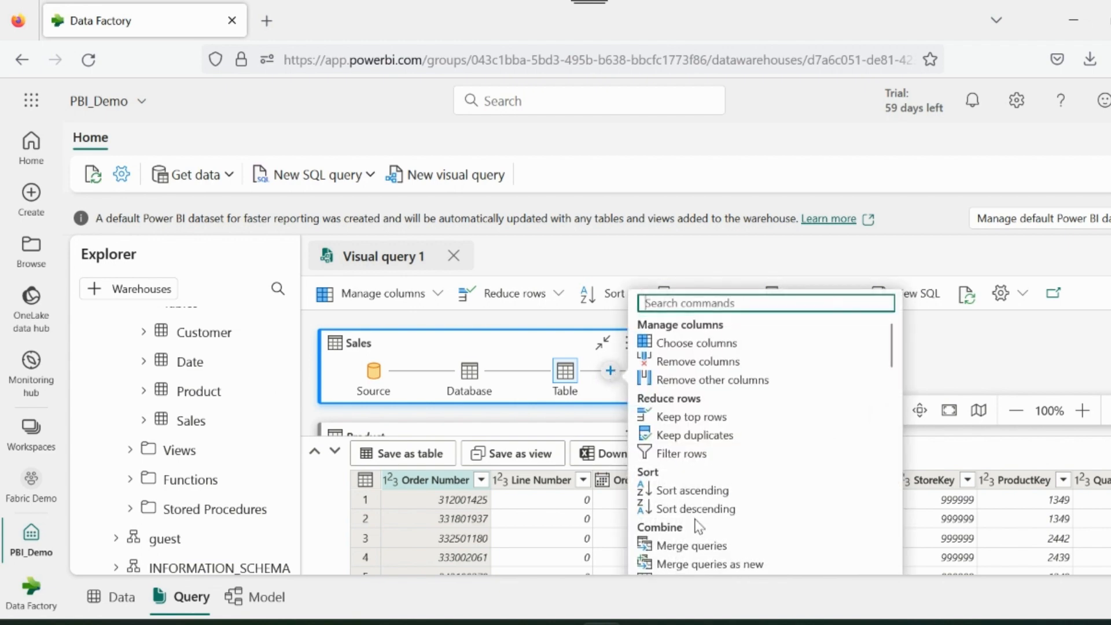
left_click(691, 546)
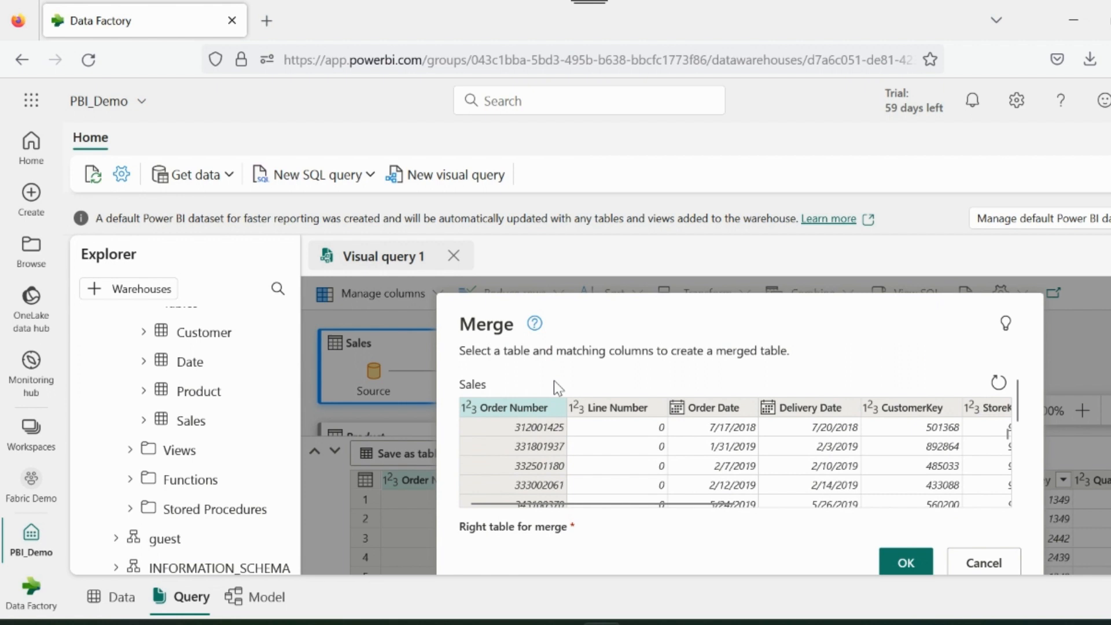
scroll("right", 3)
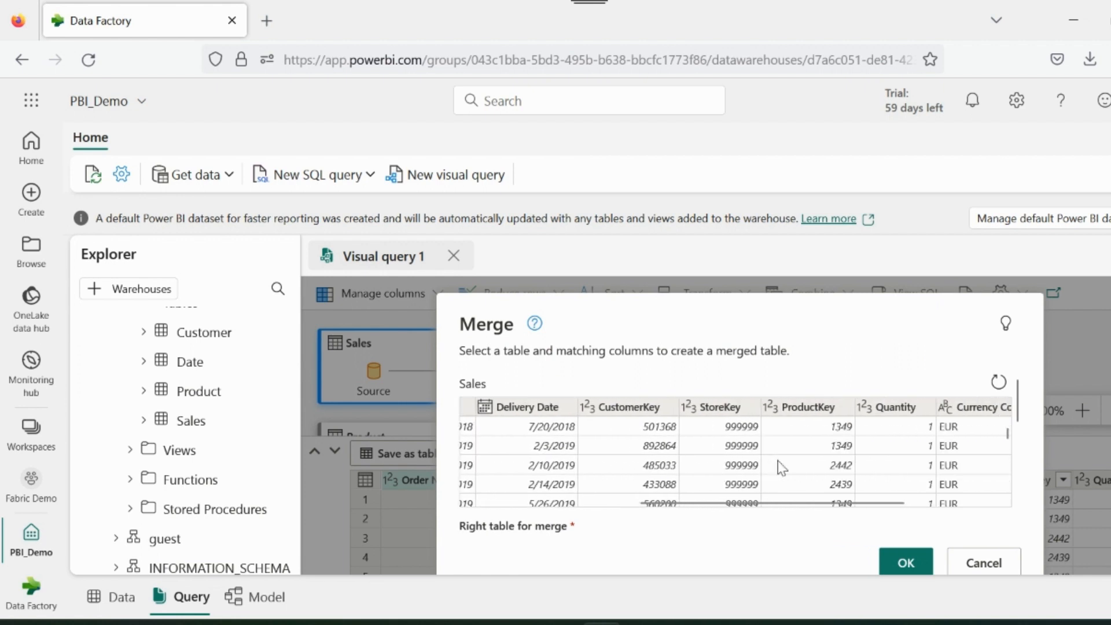
scroll("down", 3)
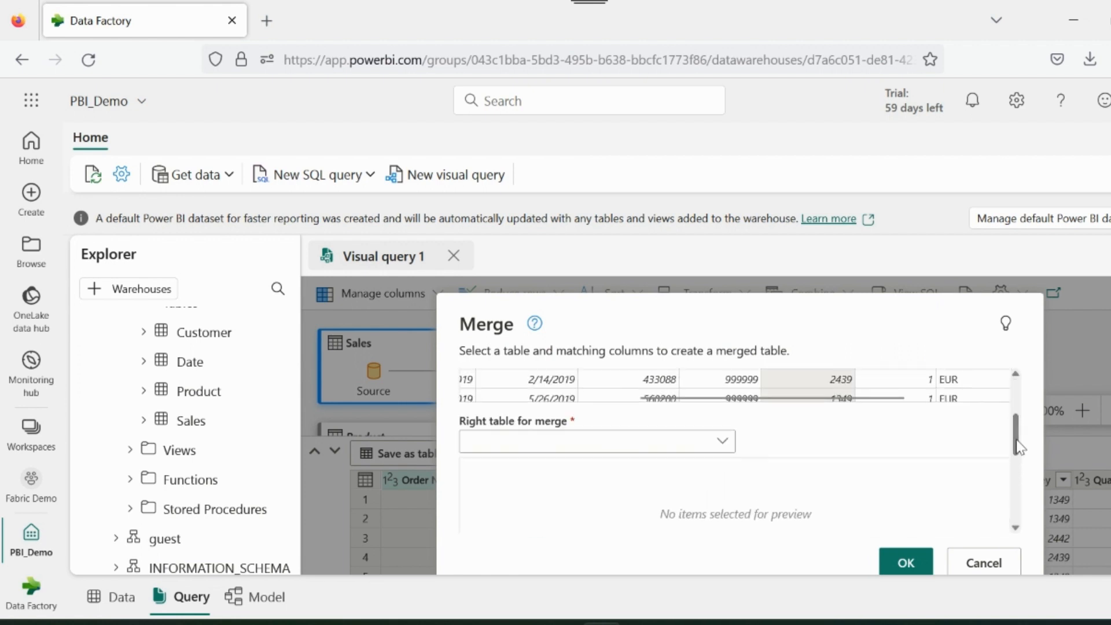
left_click(596, 441)
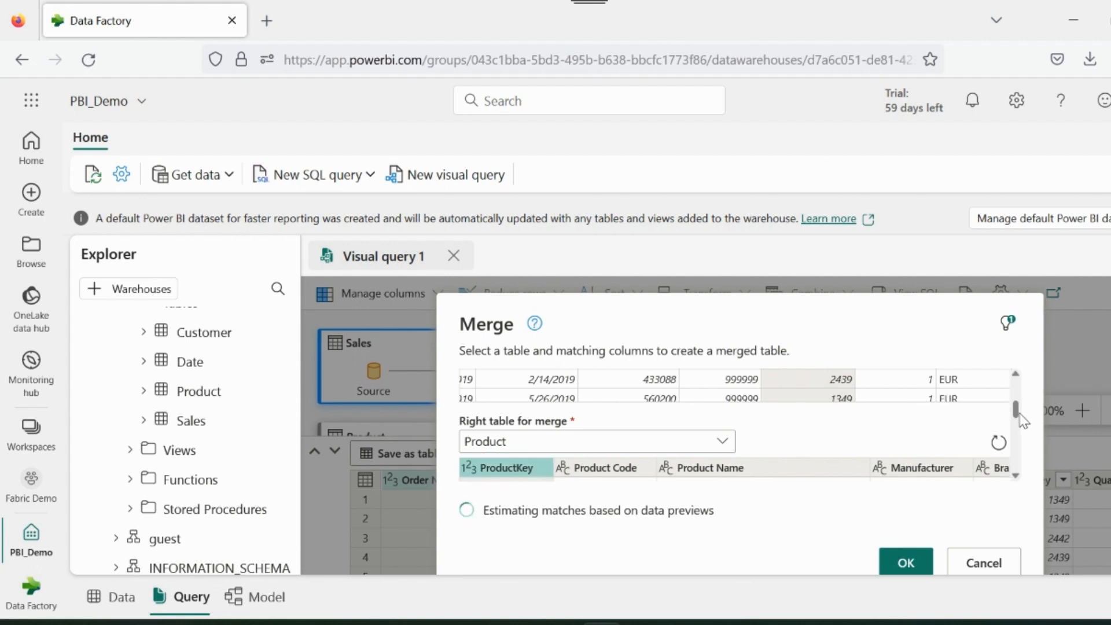
scroll("down", 3)
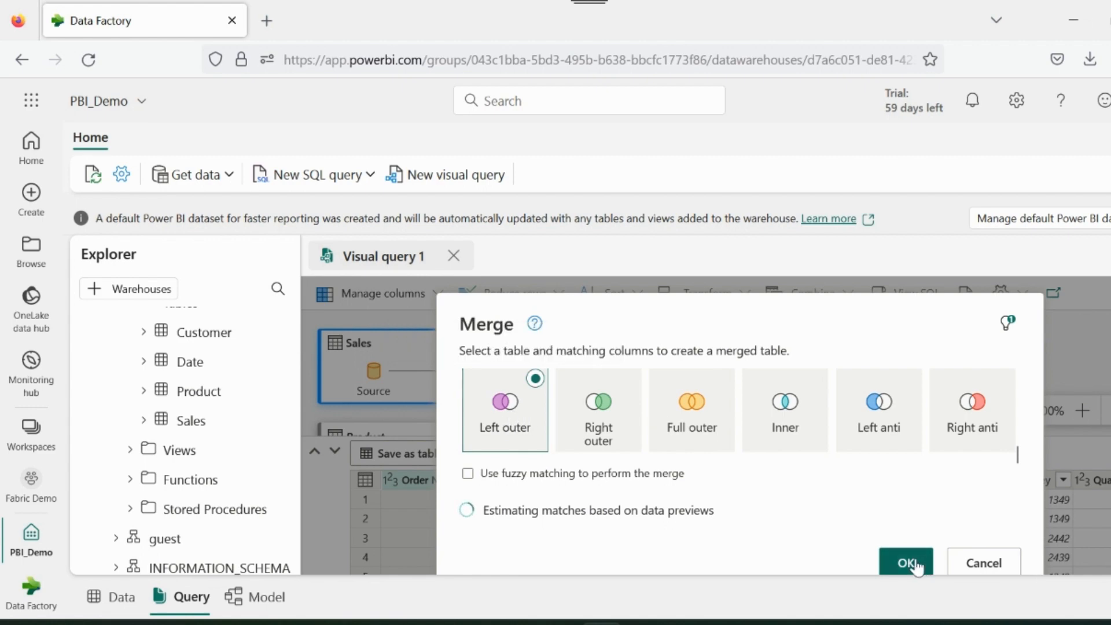
left_click(906, 563)
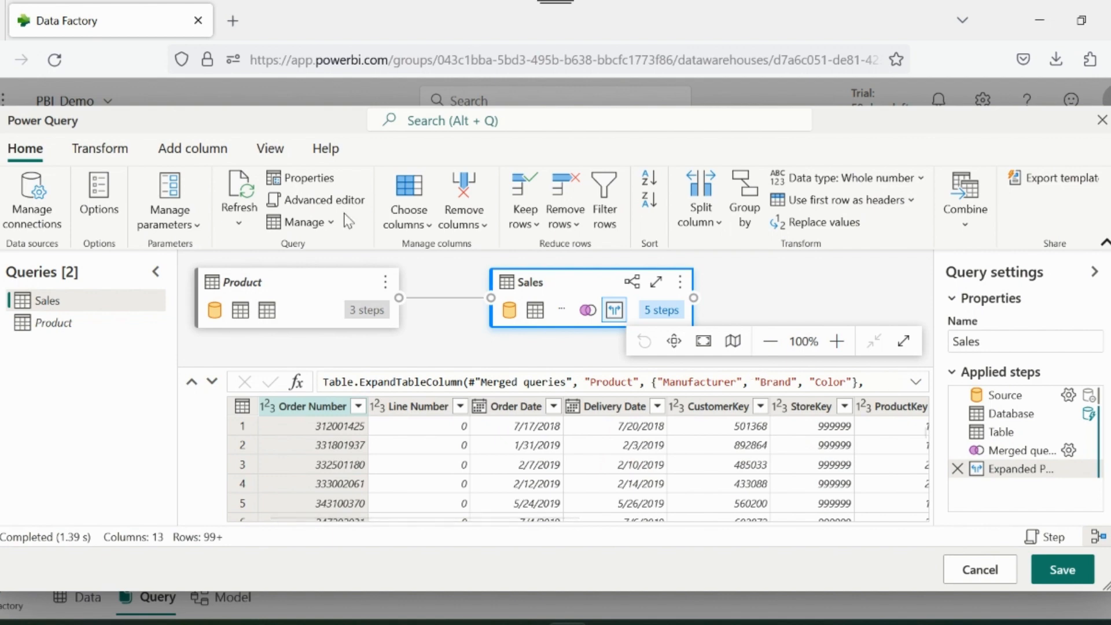
Review the merged query's M code in the Advanced editor, then close it.
left_click(325, 199)
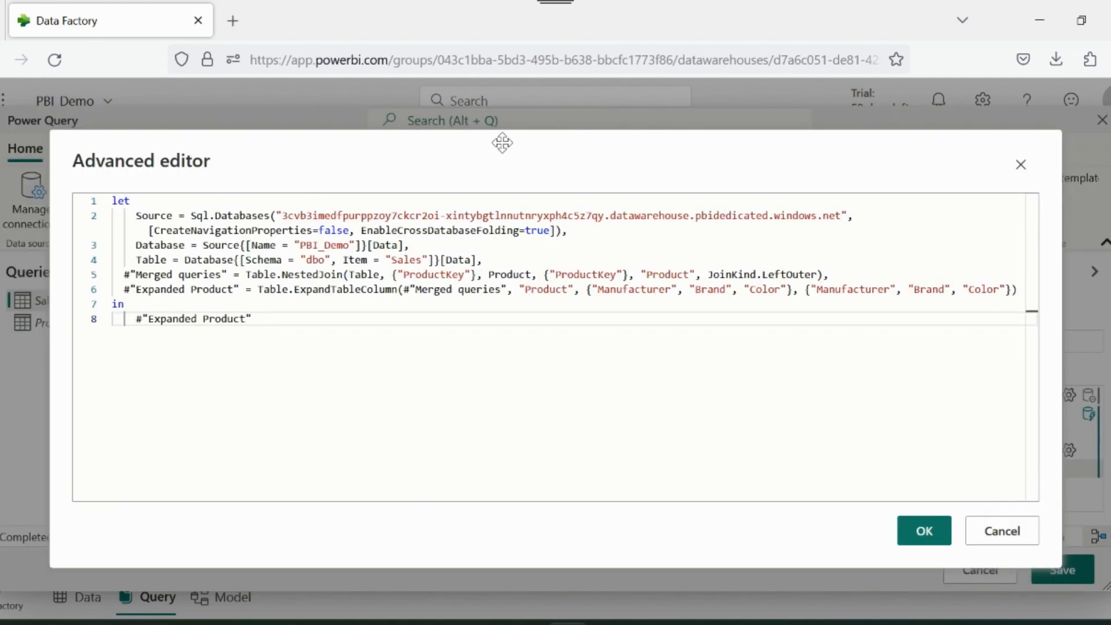
mouse_move(446, 333)
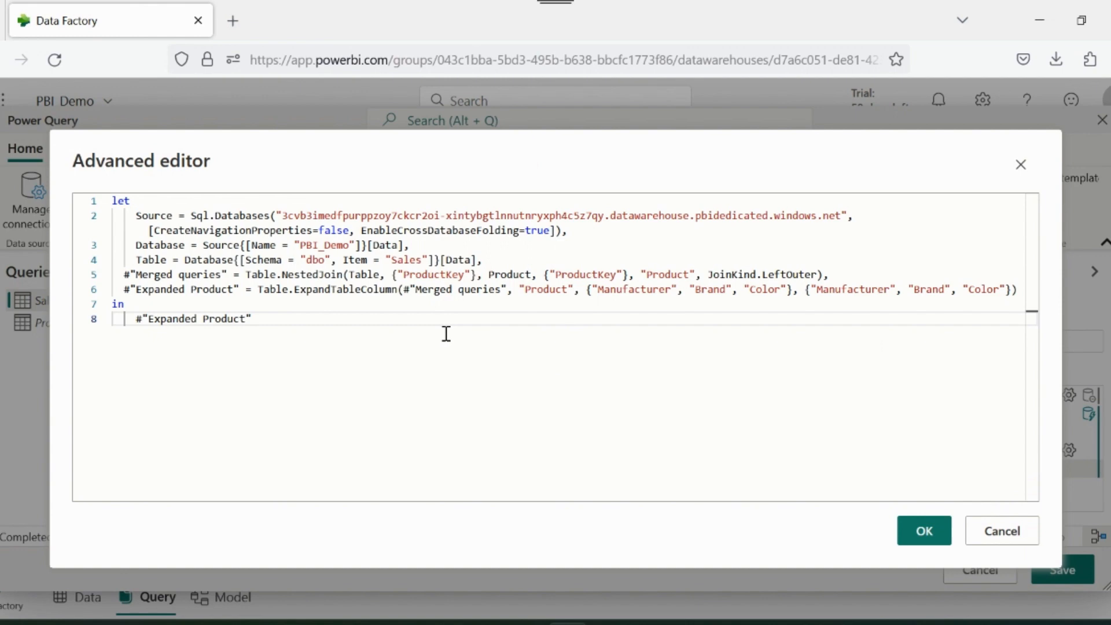
left_click(923, 530)
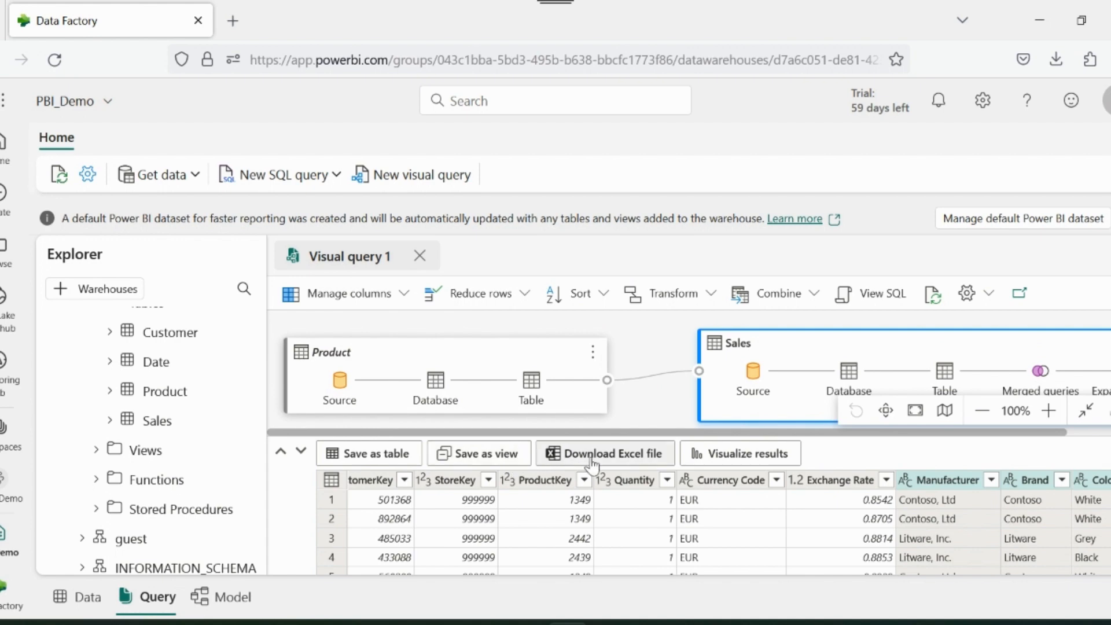
Save the merged query as view 'Test Merge' in the dbo schema and expand Views.
left_click(739, 454)
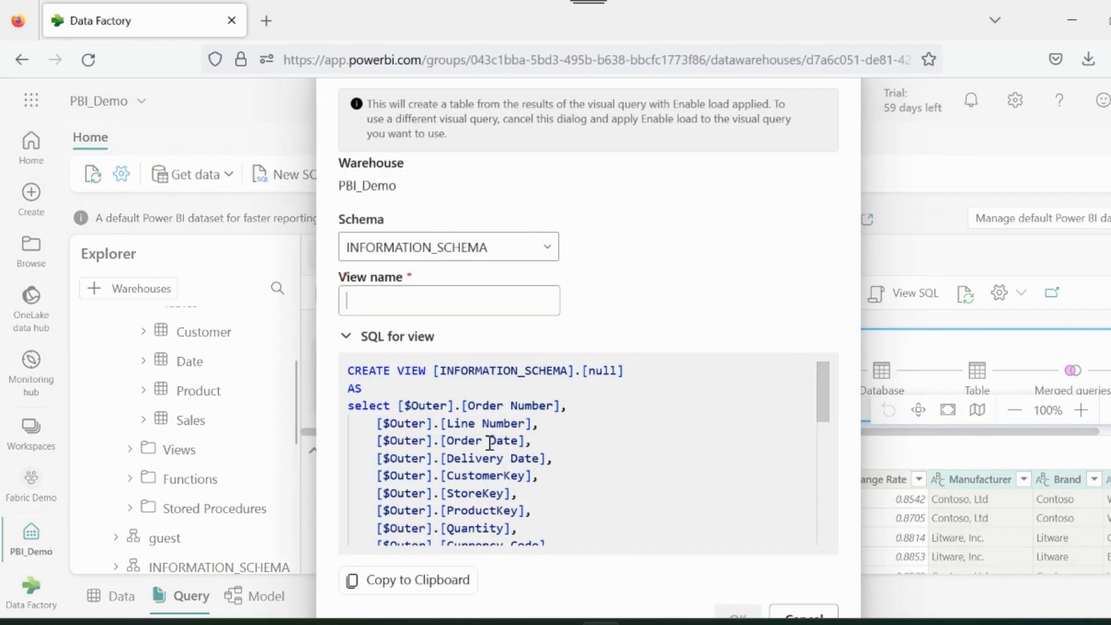
scroll("down", 3)
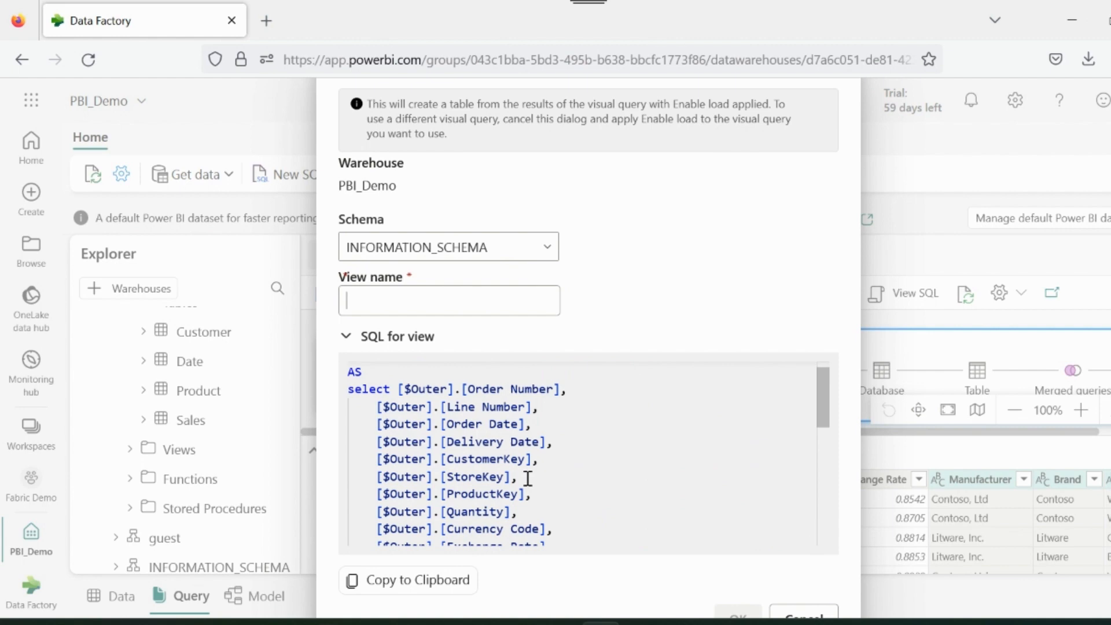
left_click(448, 247)
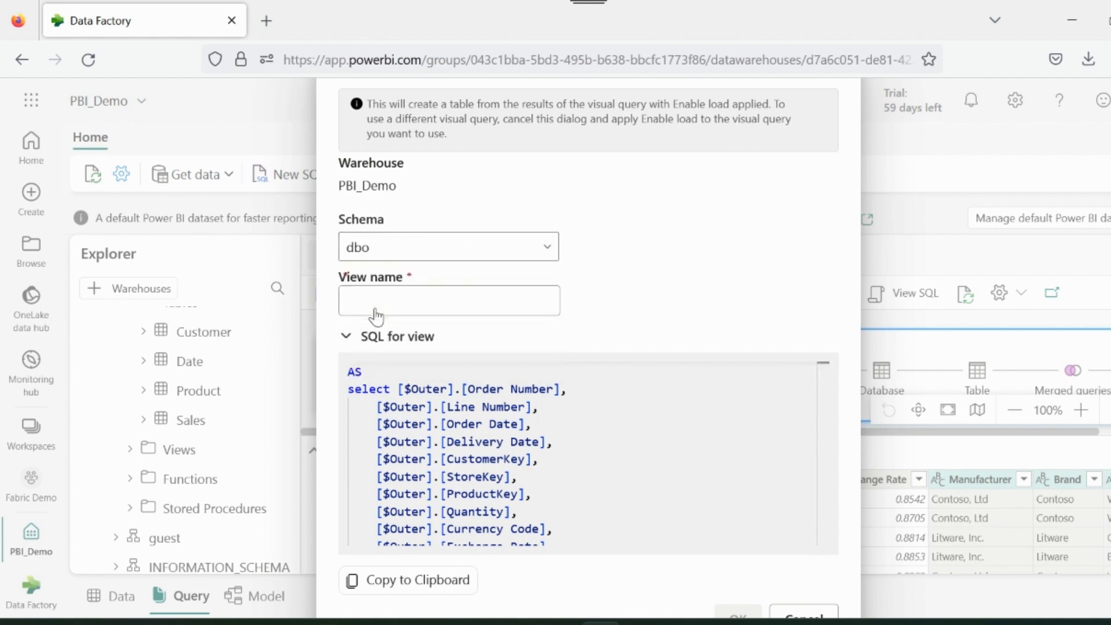
type("Test Merge")
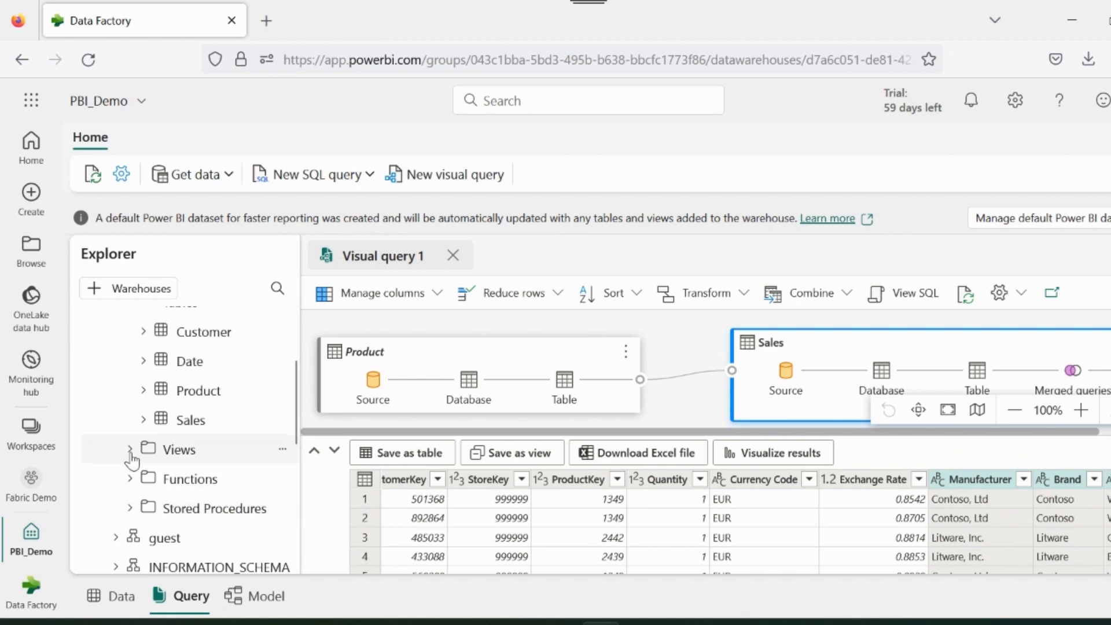
left_click(130, 449)
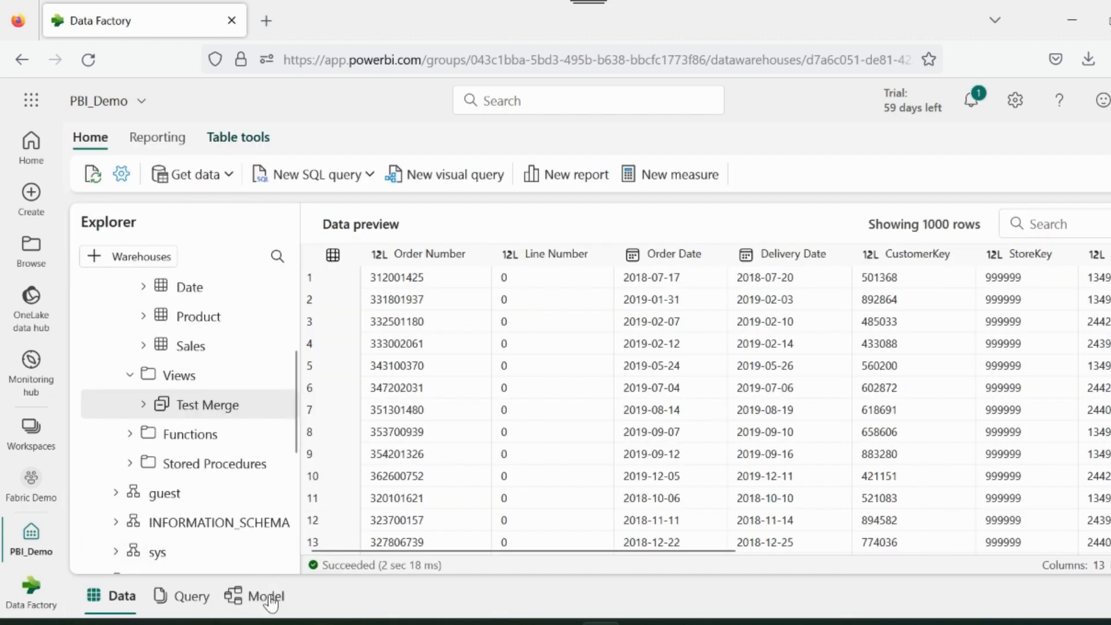
In the model view, relate Date to Sales (one-to-many) and Sales to Product (many-to-one).
left_click(266, 595)
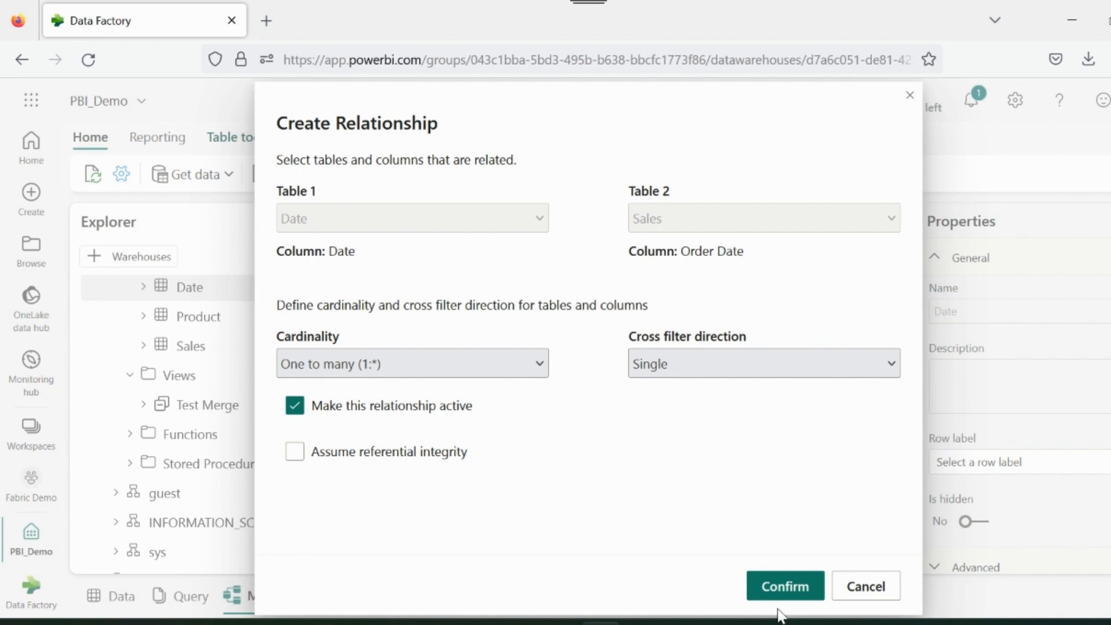
left_click(784, 587)
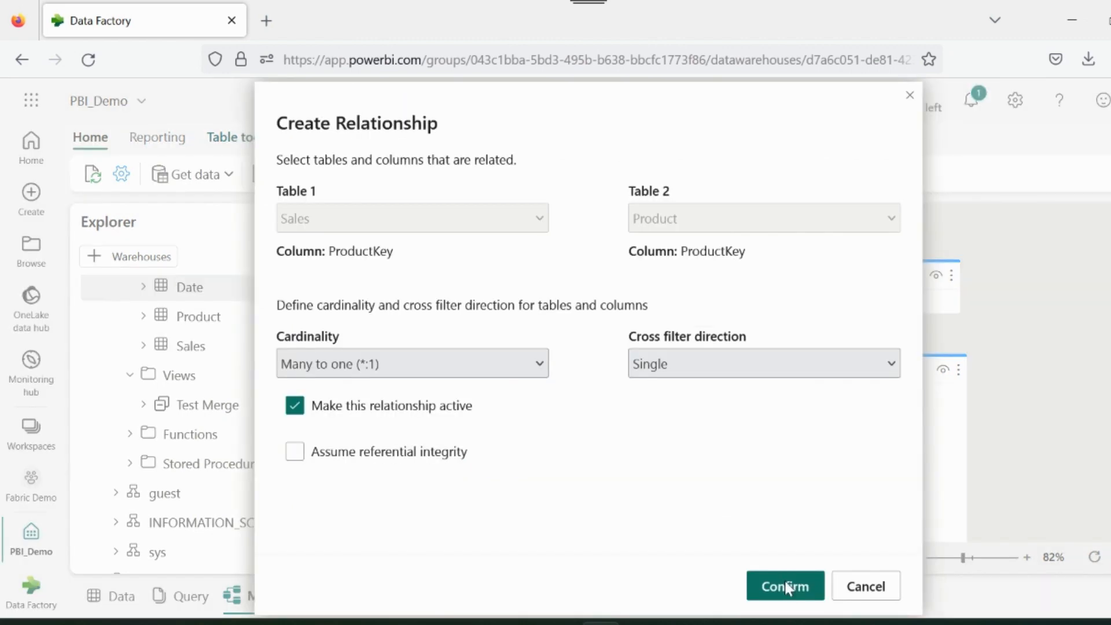
left_click(783, 586)
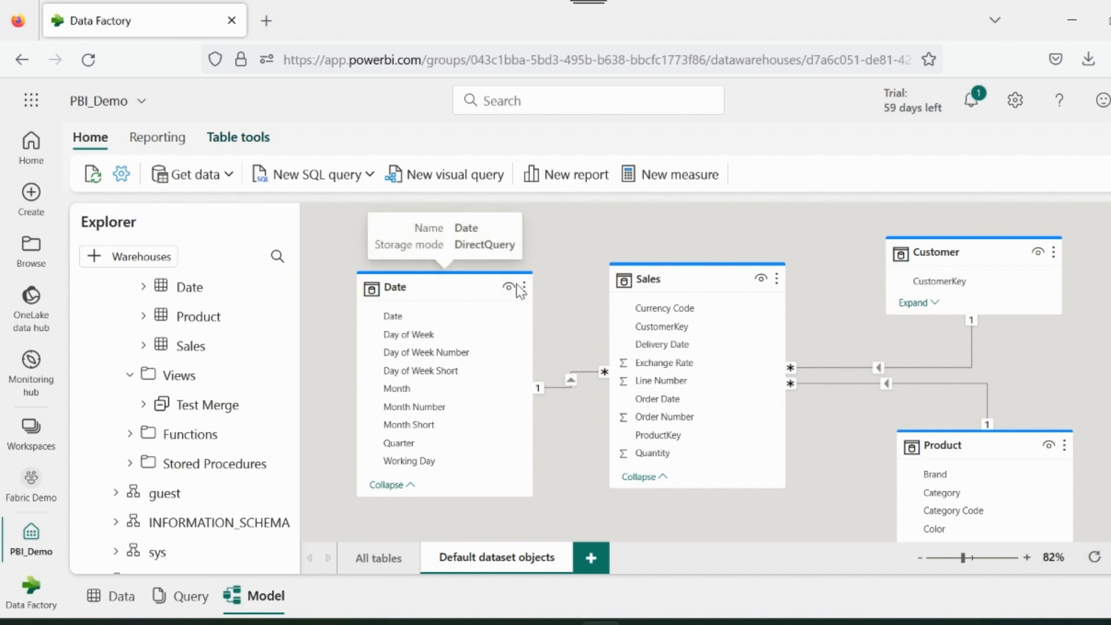
mouse_move(458, 244)
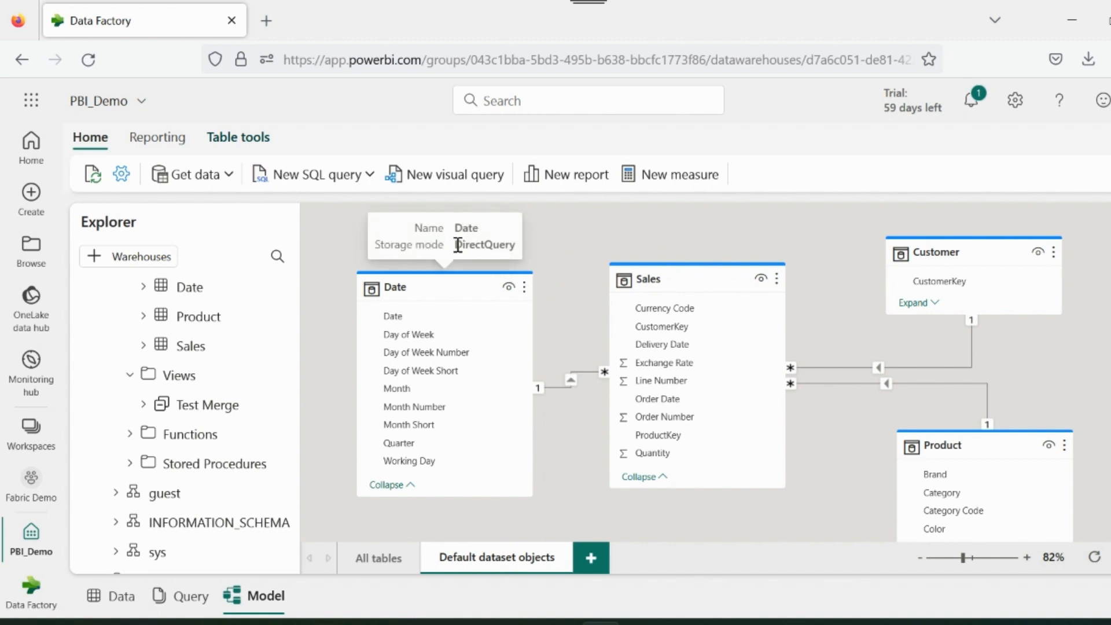
double_click(485, 244)
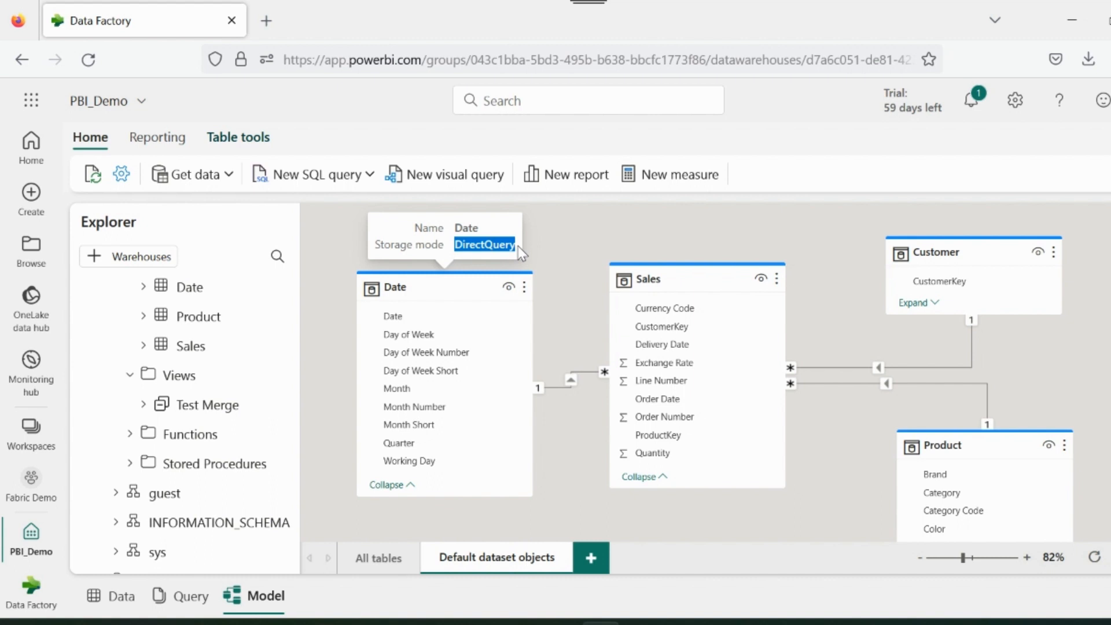
mouse_move(779, 280)
type("Total Quantity =")
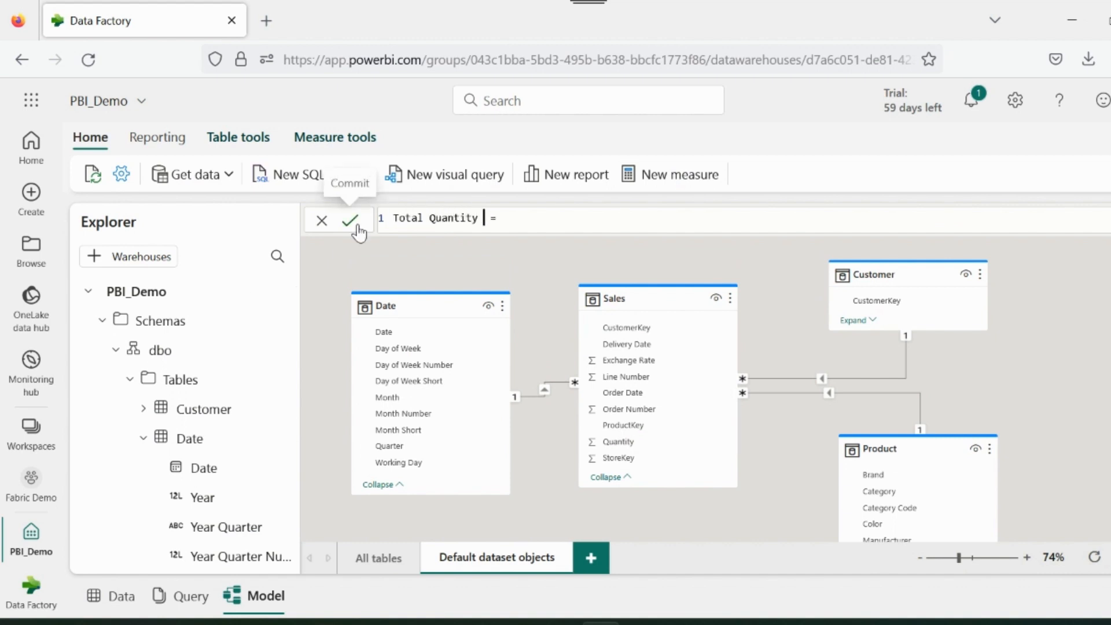
Enter the Total Quantity measure formula SUM(Sales[Quantity]).
type("SUM(Sales[Quantity])")
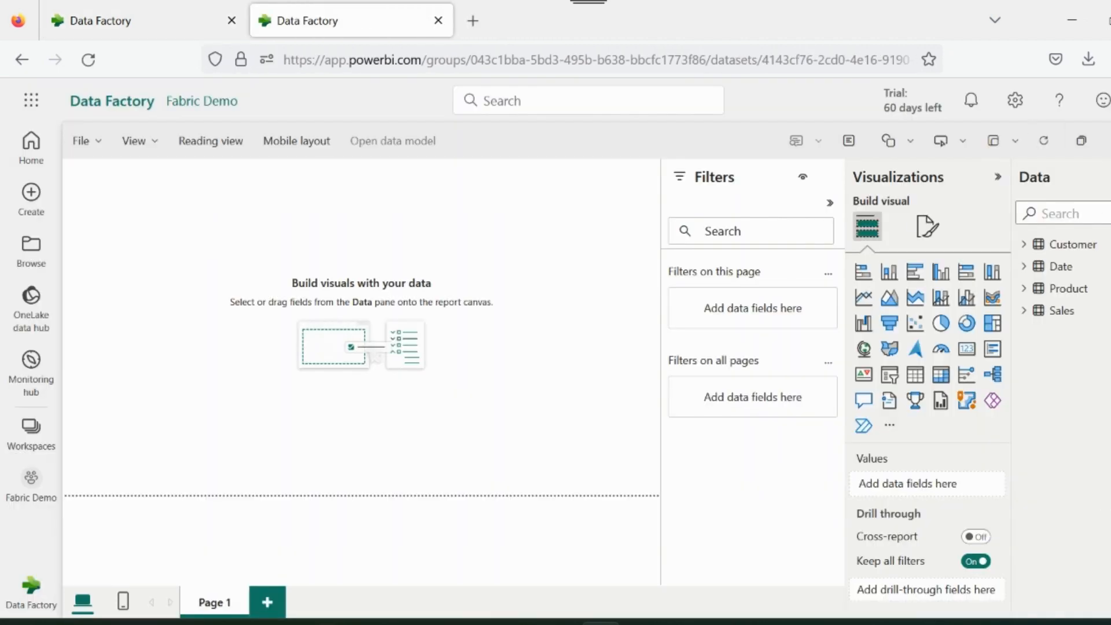
Expand and then collapse the Customer table's fields in the report's Data pane.
left_click(1025, 244)
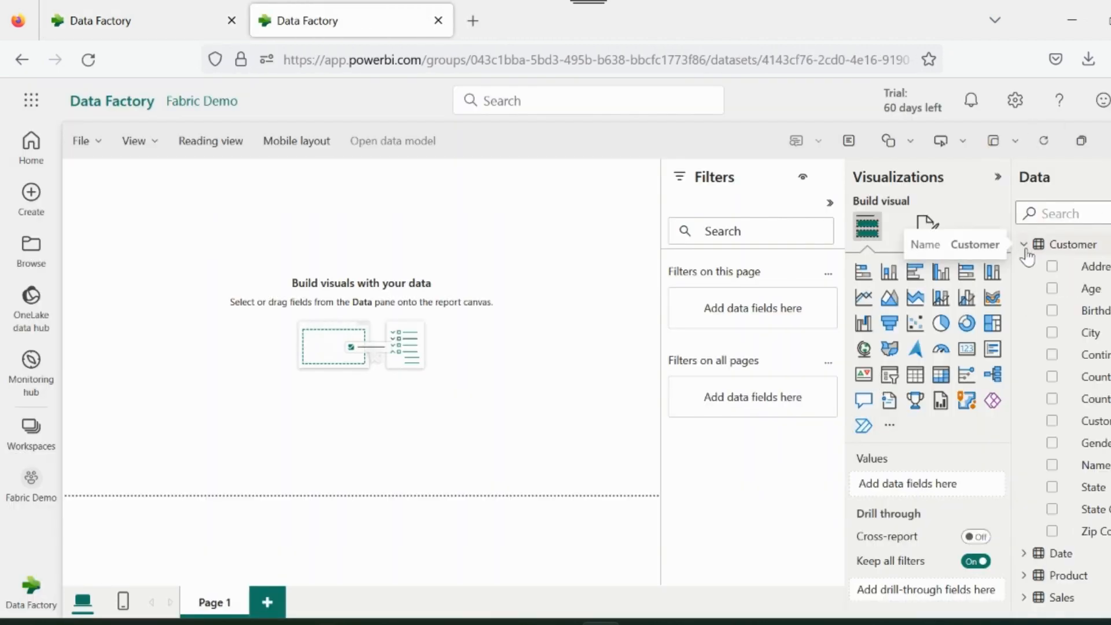
left_click(1025, 244)
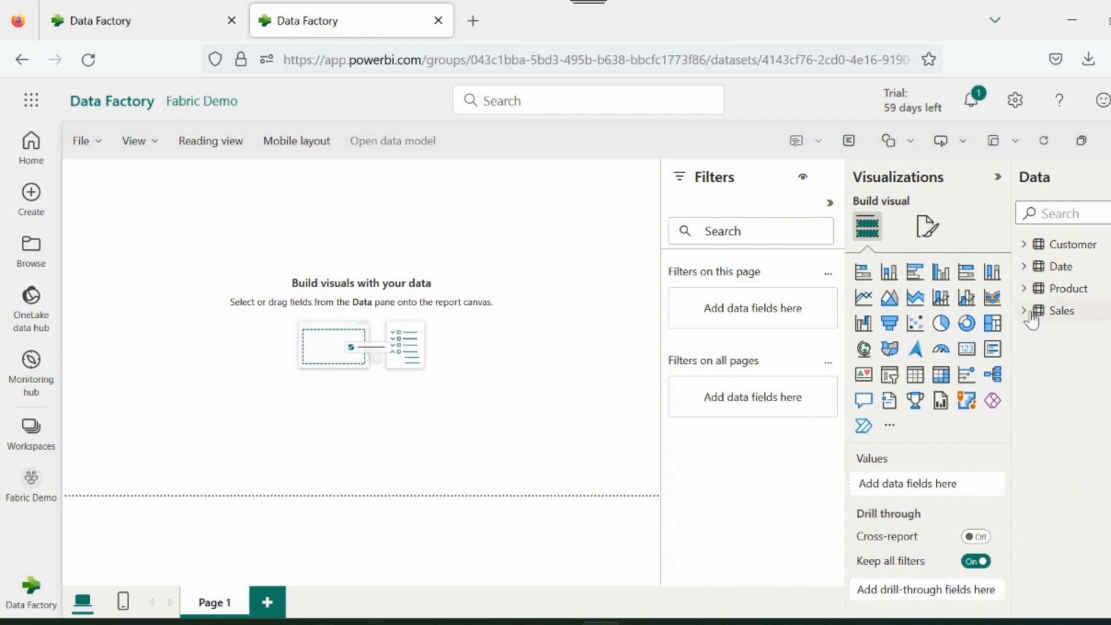